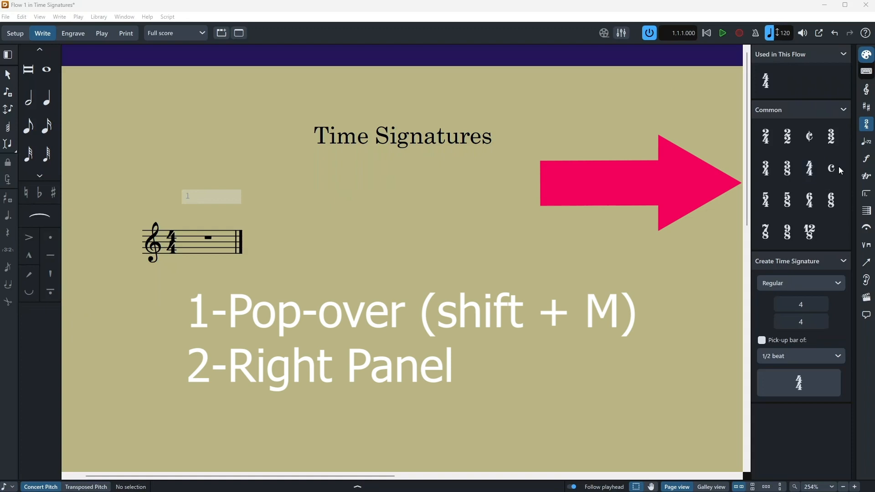
- Apply 2/4 to bar 1 from the Time Signatures panel and add bars up to five
click(866, 107)
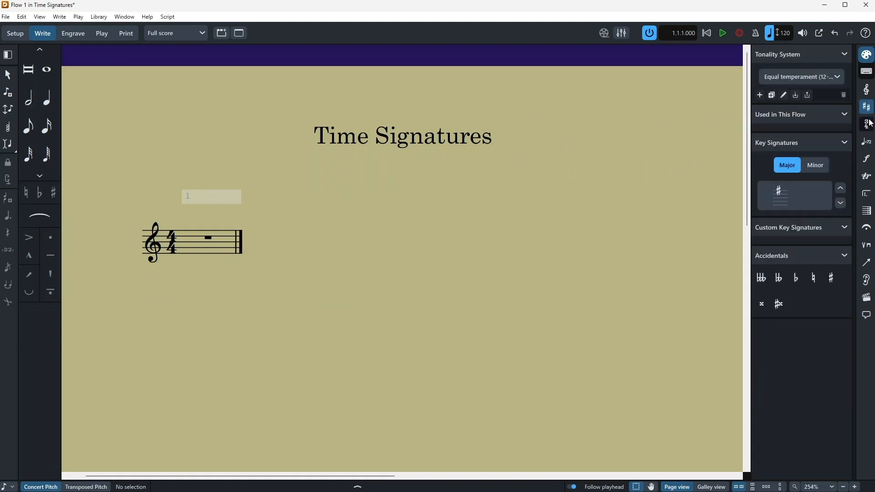
click(866, 122)
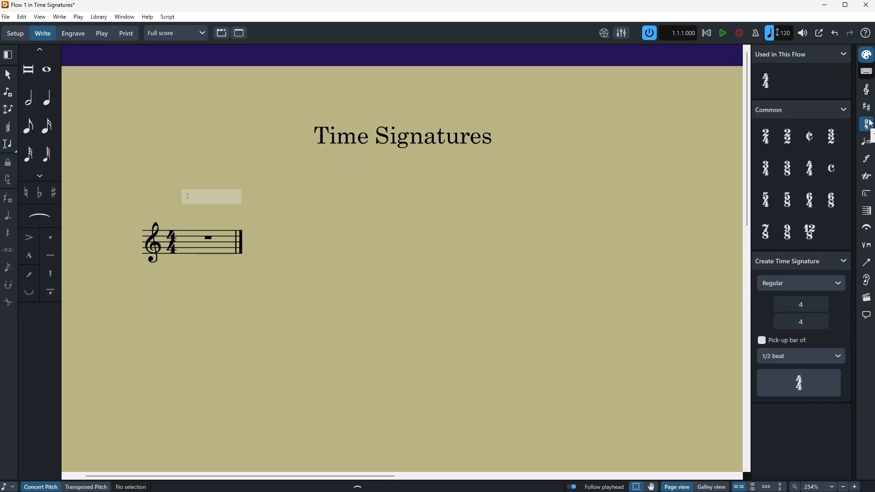
mouse_move(872, 128)
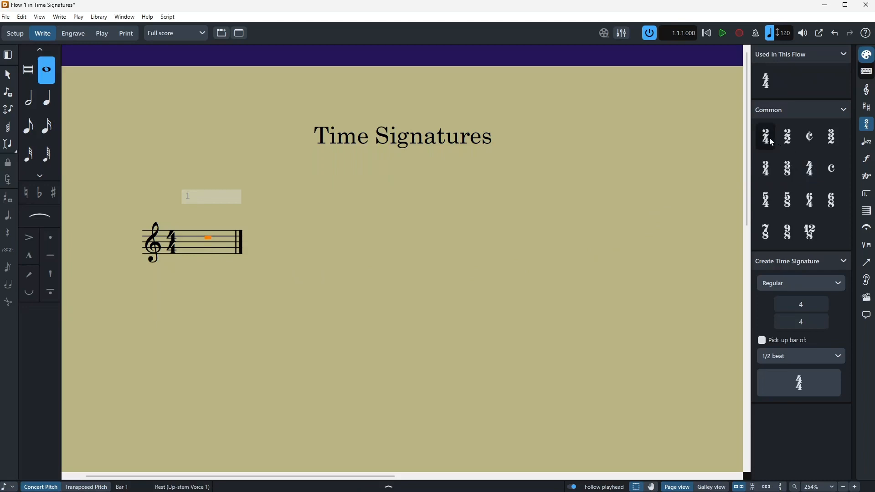
click(765, 136)
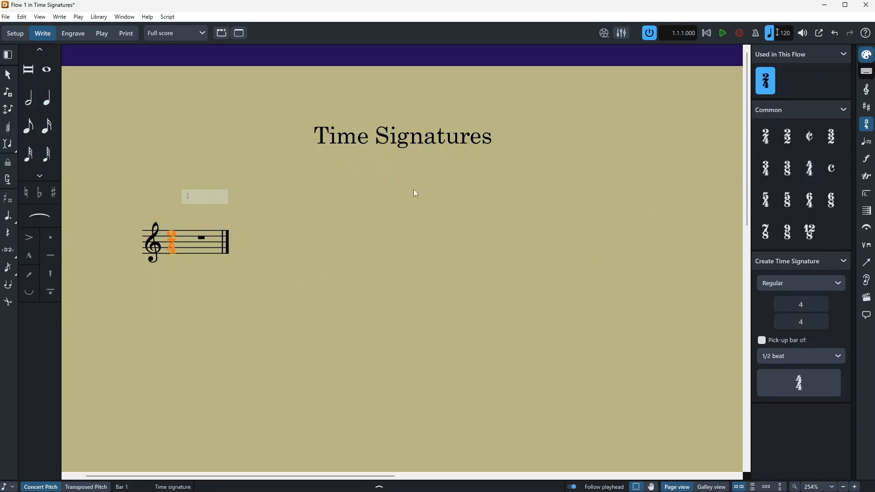
click(204, 196)
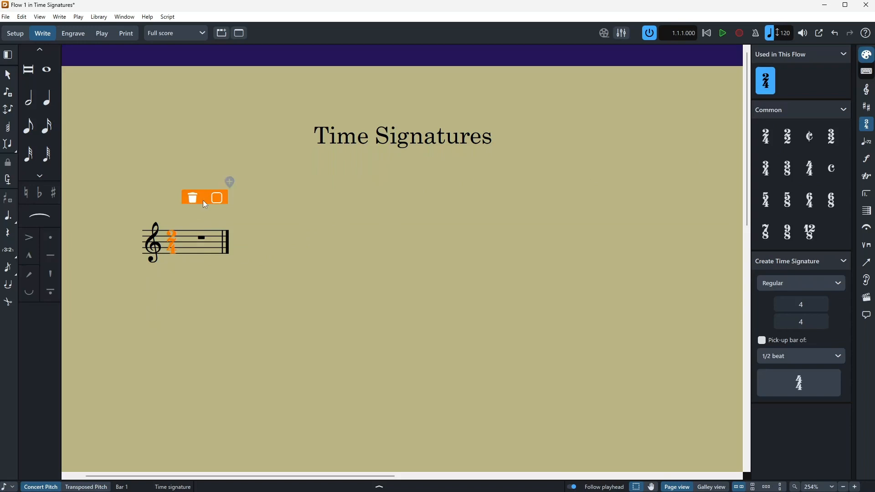
mouse_move(212, 184)
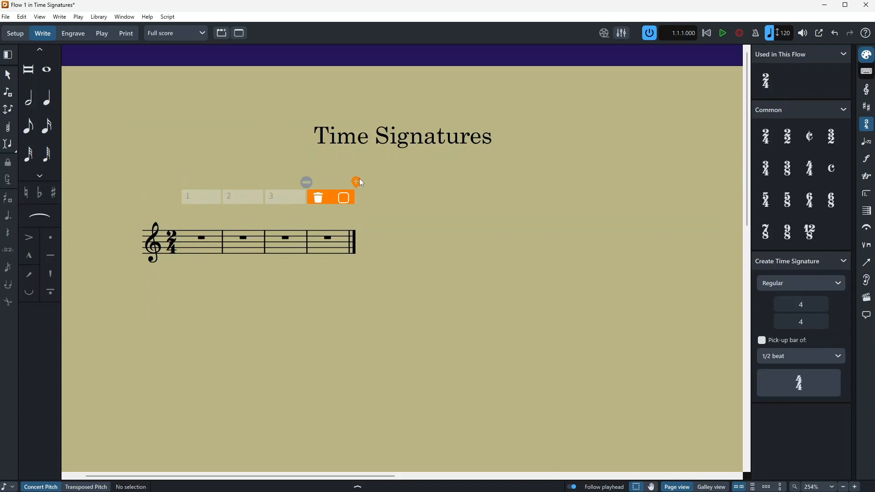
click(355, 182)
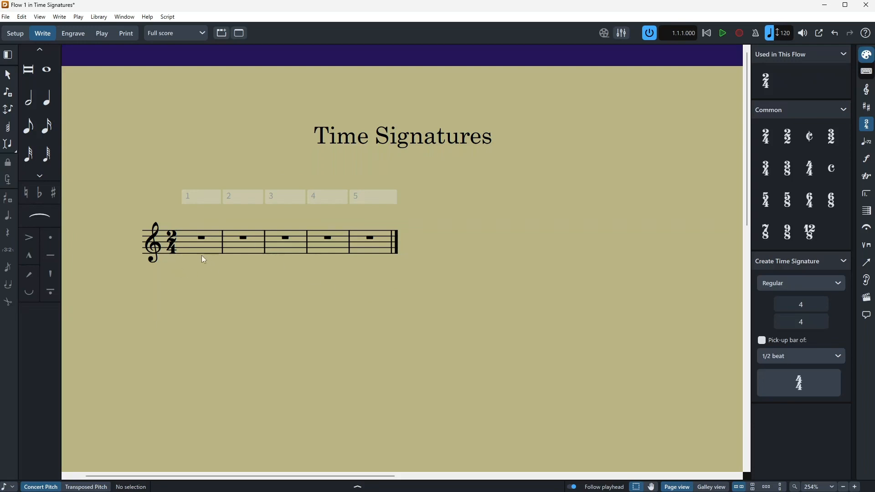
mouse_move(280, 252)
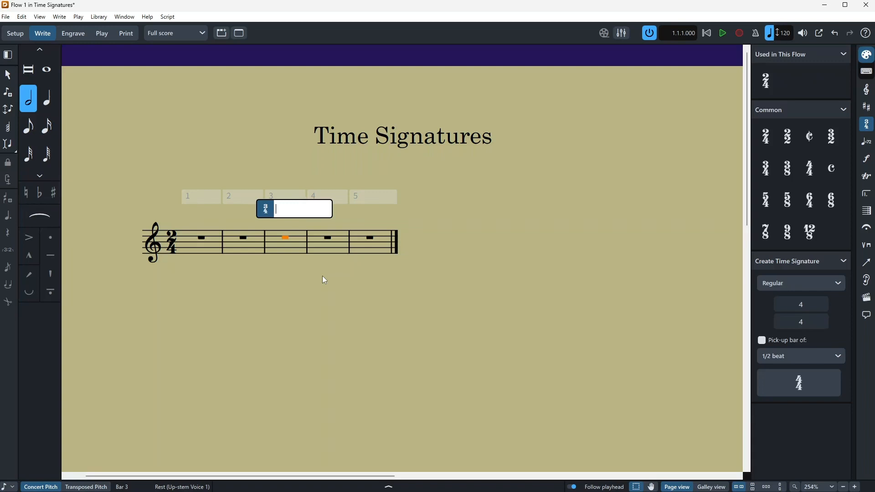
- Enter 4/8 in the time signature popover for bar 3
text(4/8)
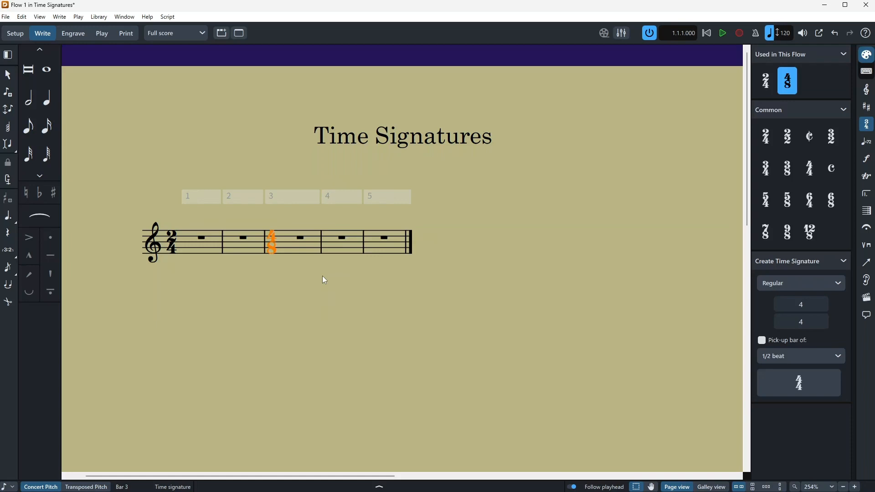
mouse_move(673, 107)
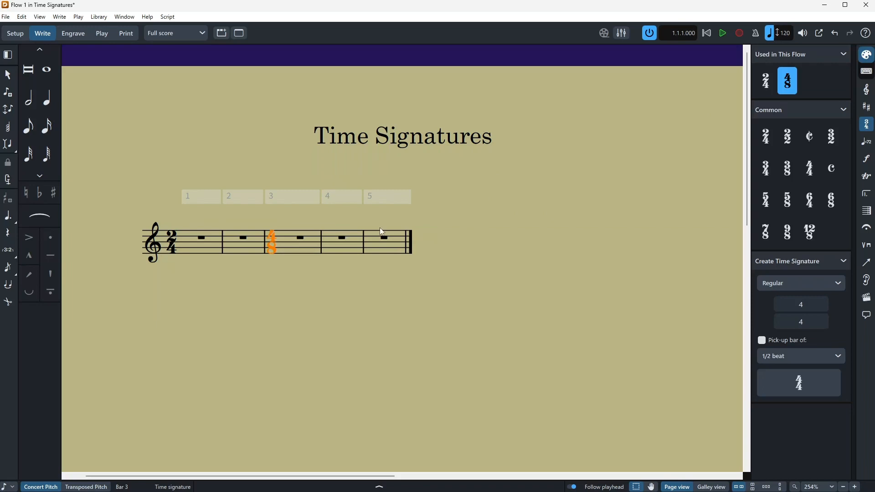
mouse_move(381, 238)
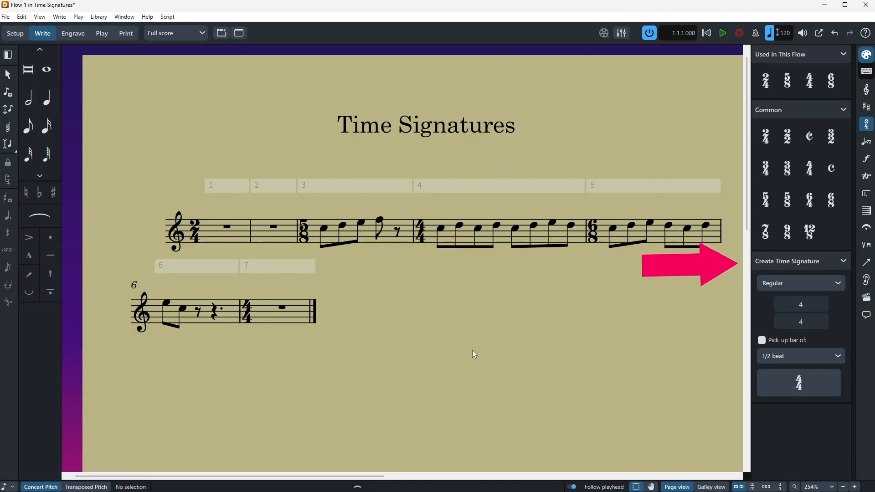
- Leave the signature type on Regular and tick the Pick-up bar option
click(801, 282)
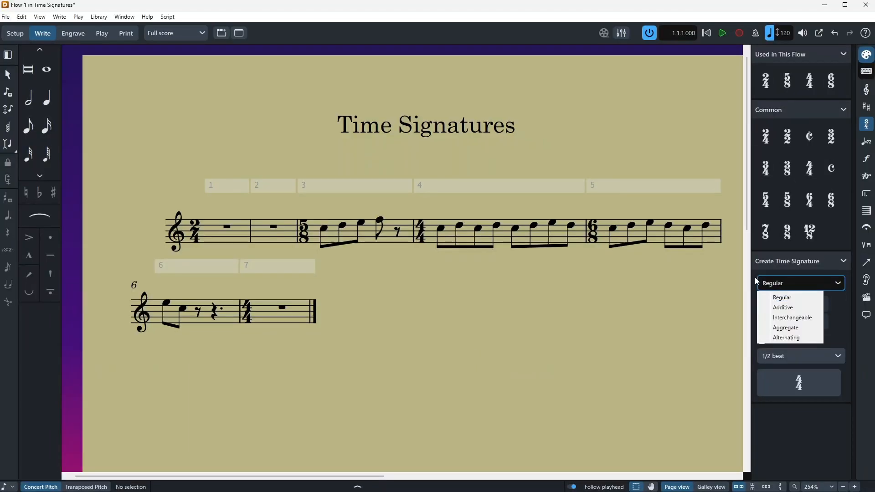
mouse_move(753, 286)
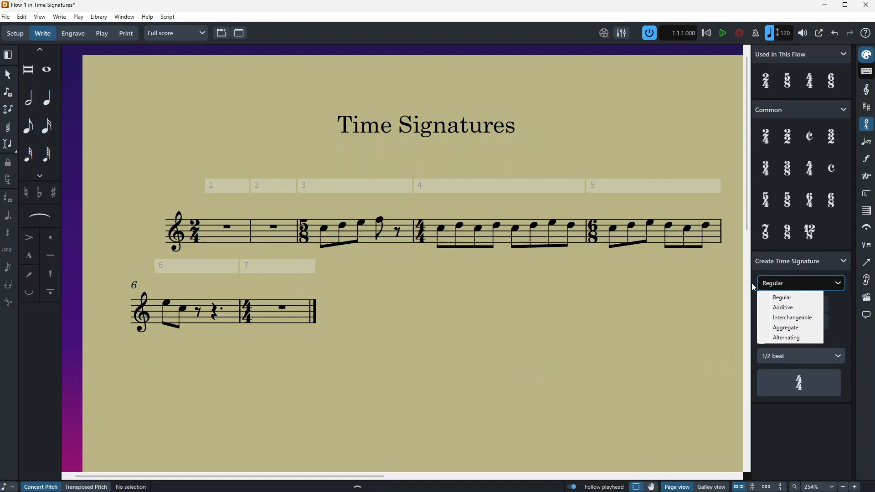
click(781, 298)
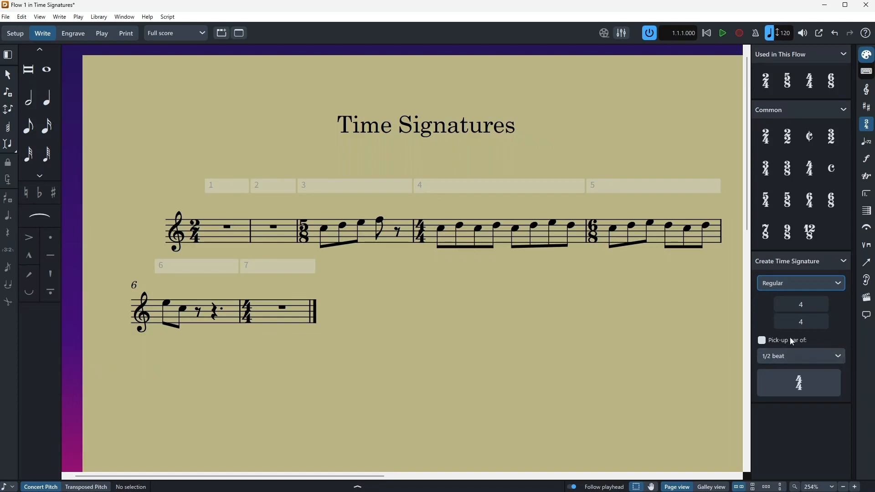
mouse_move(795, 346)
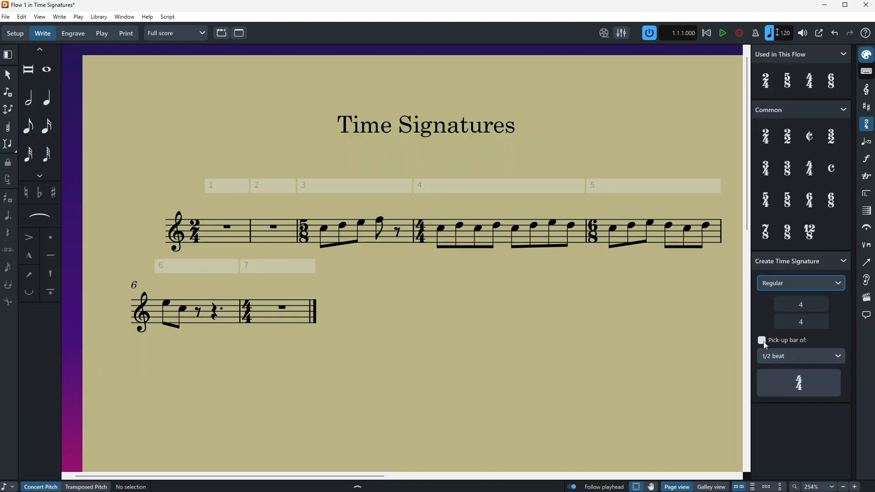
click(761, 340)
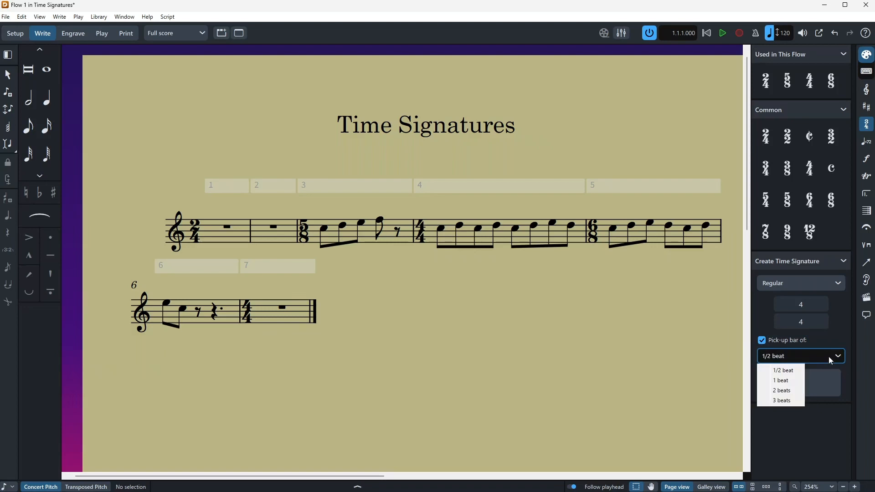
- Choose the pick-up bar length and create the 4/4 signature with its pick-up
click(783, 370)
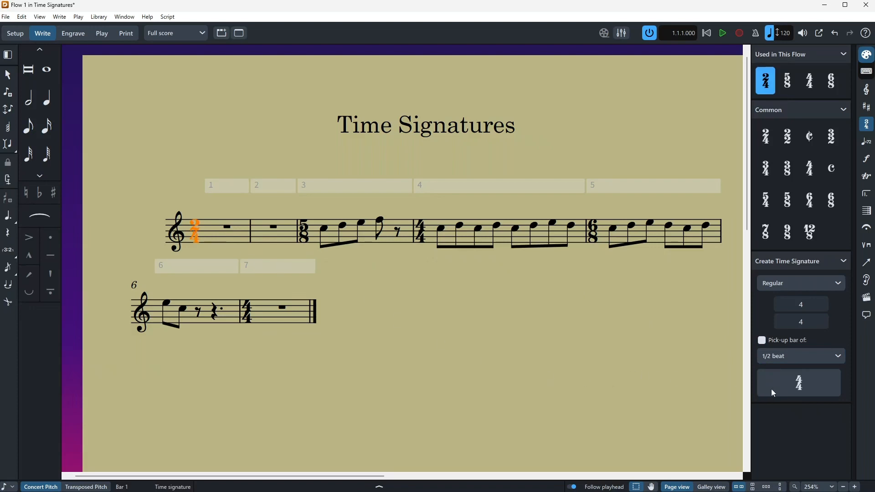
mouse_move(816, 390)
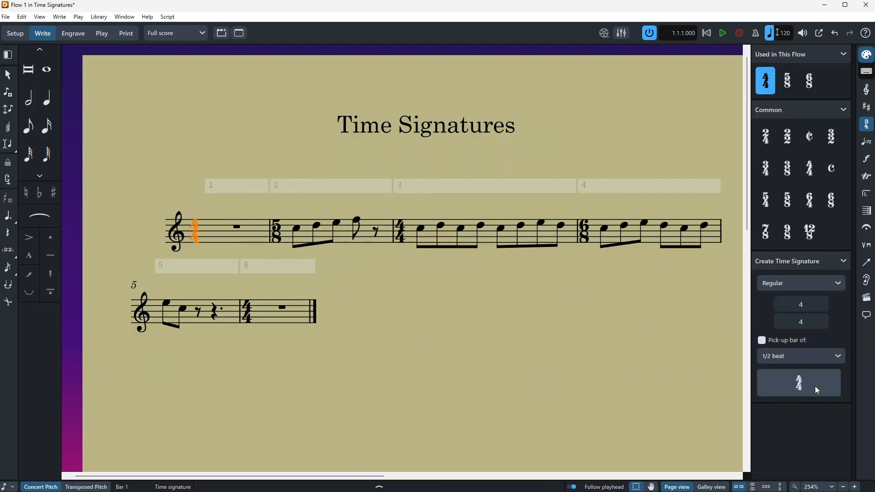
click(762, 340)
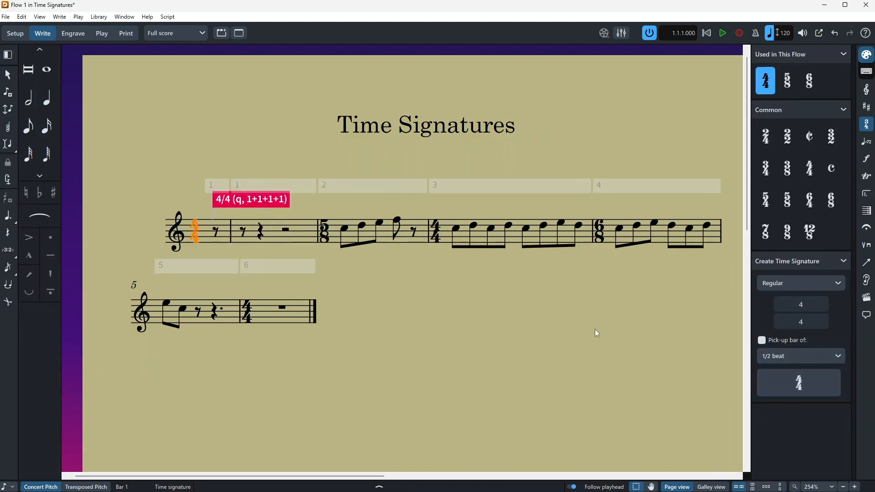
mouse_move(291, 174)
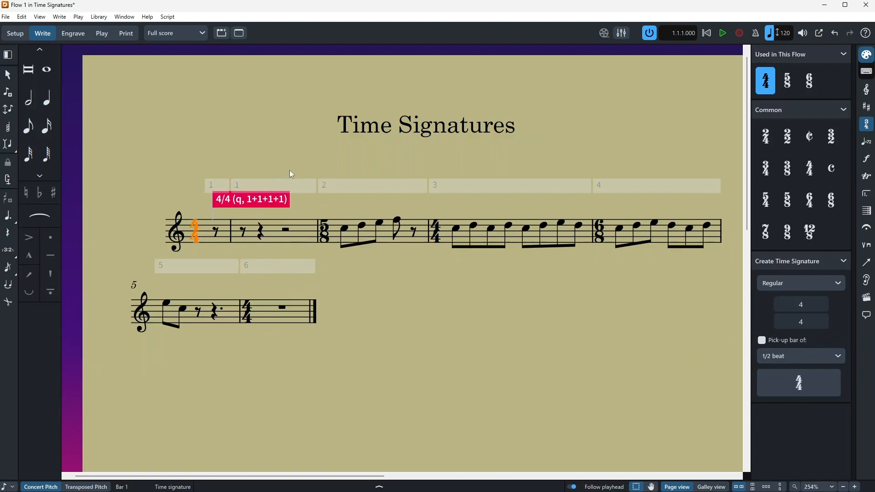
mouse_move(294, 244)
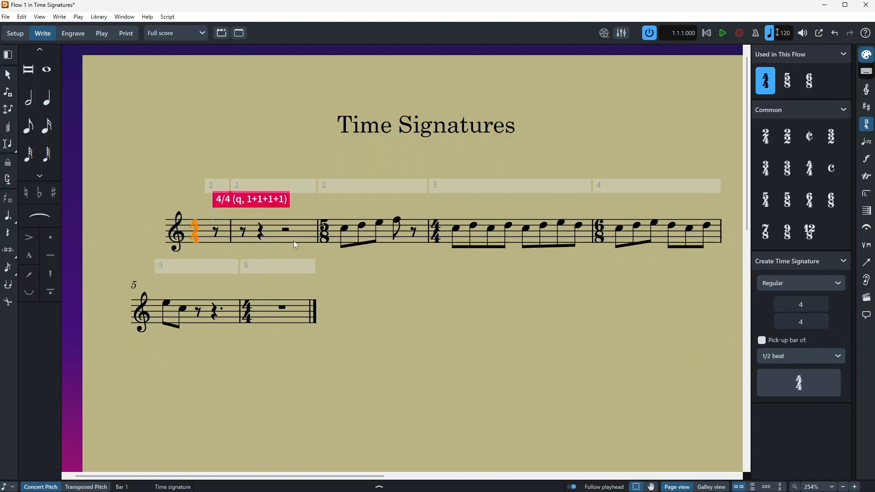
mouse_move(211, 241)
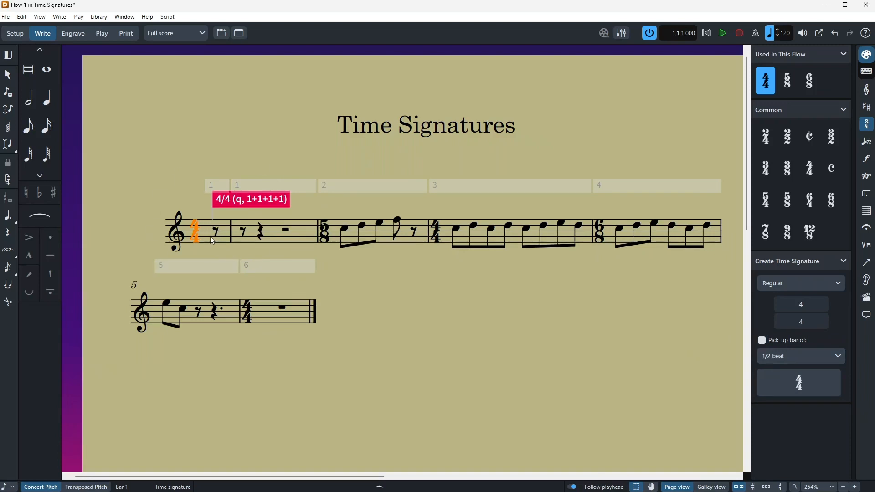
mouse_move(240, 210)
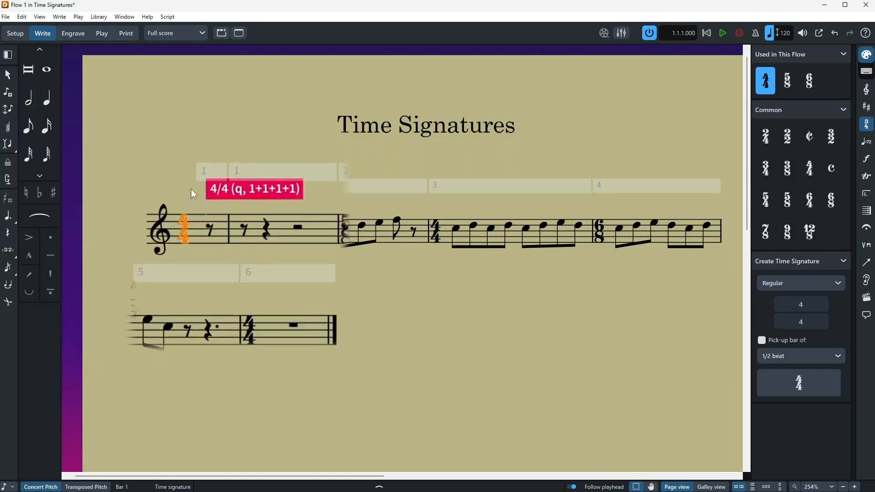
mouse_move(263, 203)
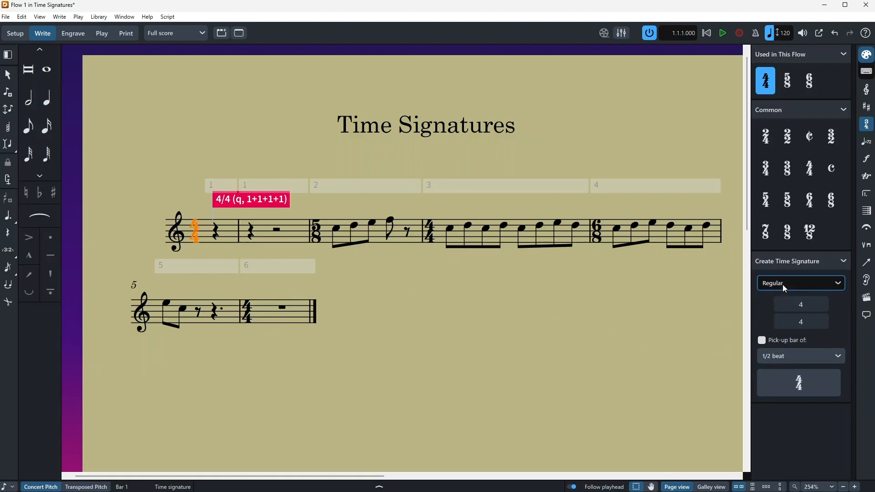
click(801, 283)
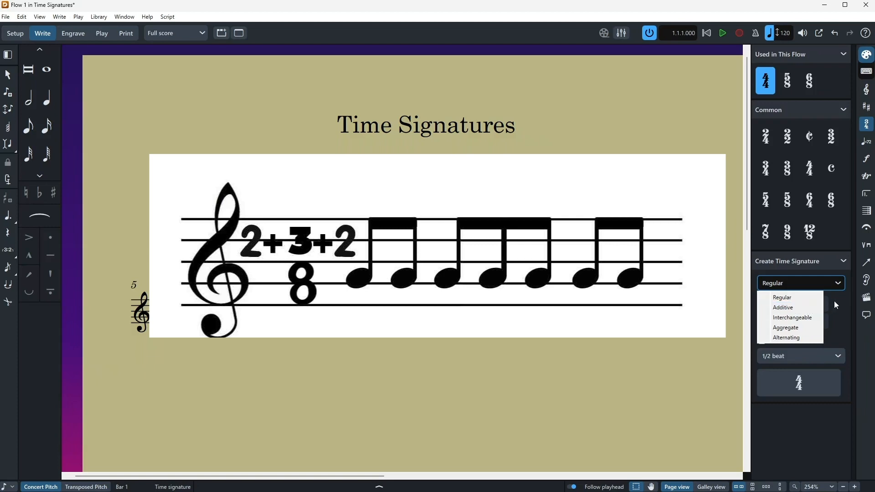
- Insert an additive 3+3+2/4 signature, then begin entering 2+2+2/8 for the 6/8 bar
click(782, 297)
text(33)
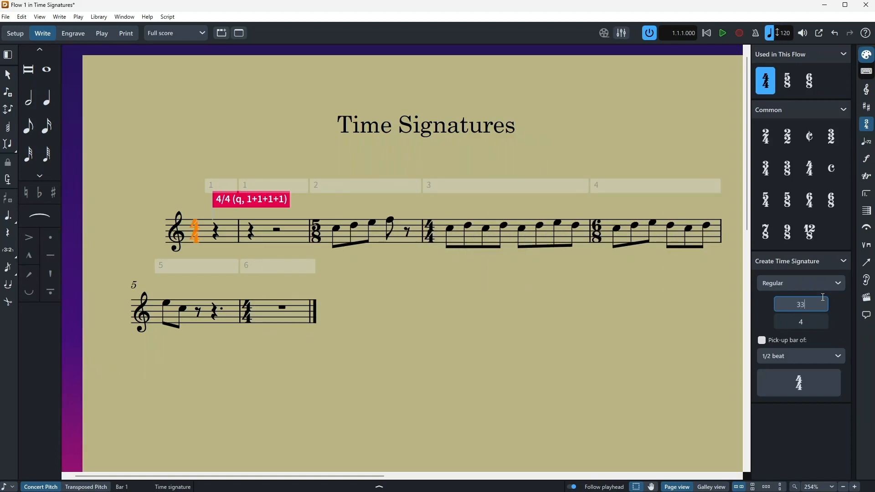
key(Backspace)
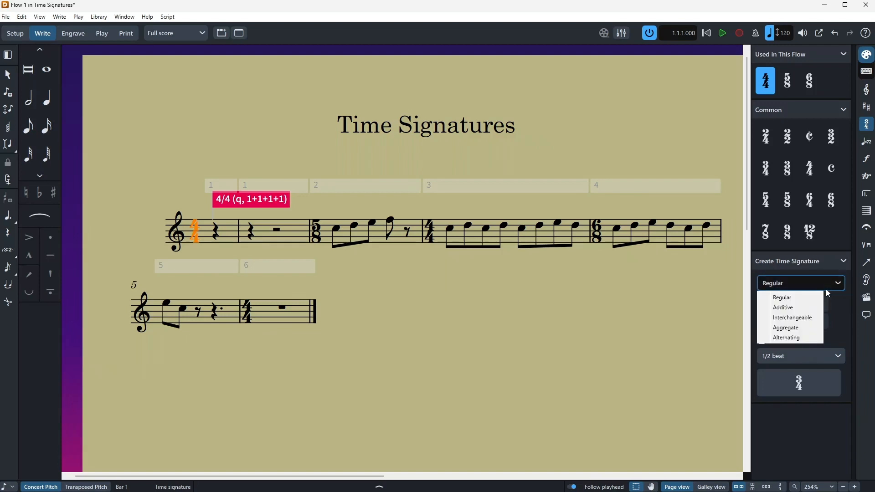
click(783, 307)
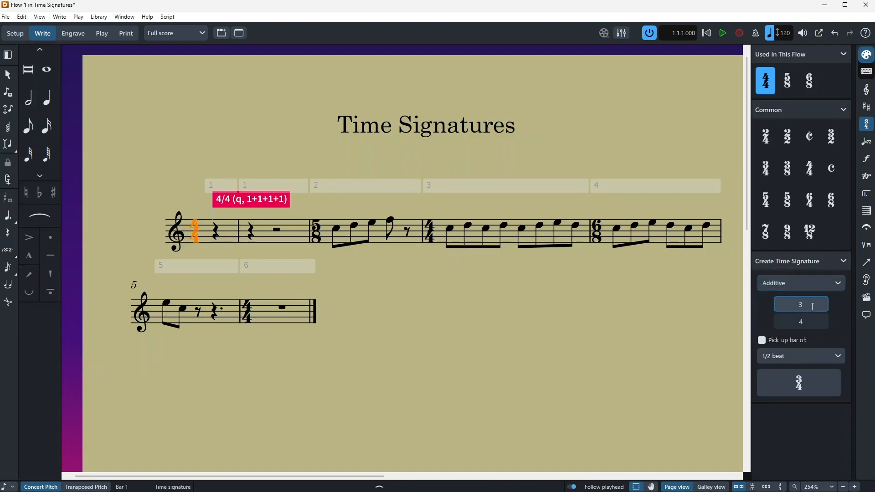
text(+3+2)
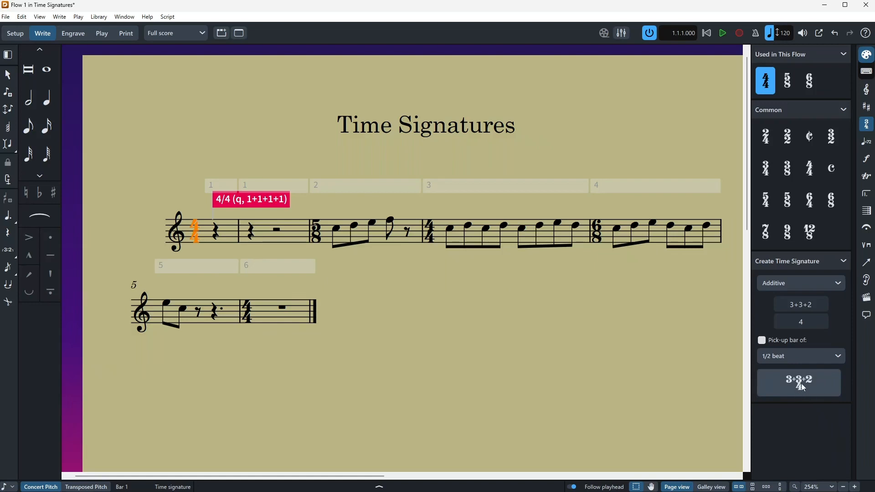
mouse_move(449, 231)
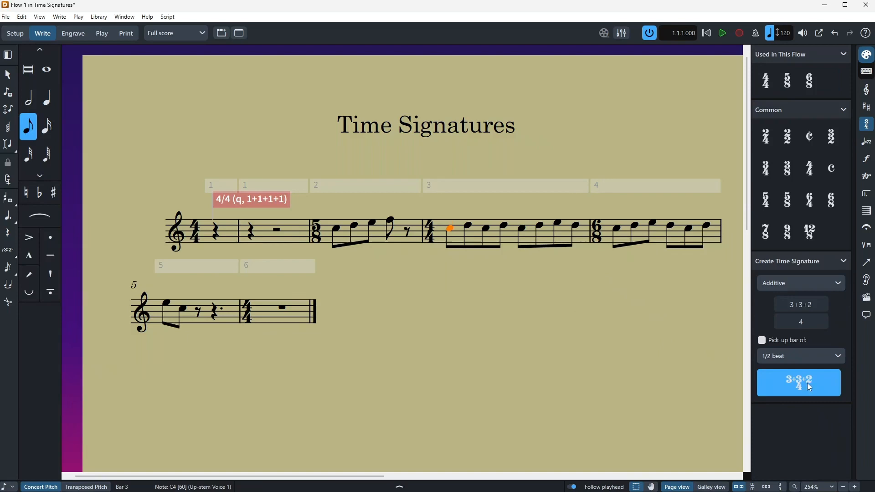
click(798, 383)
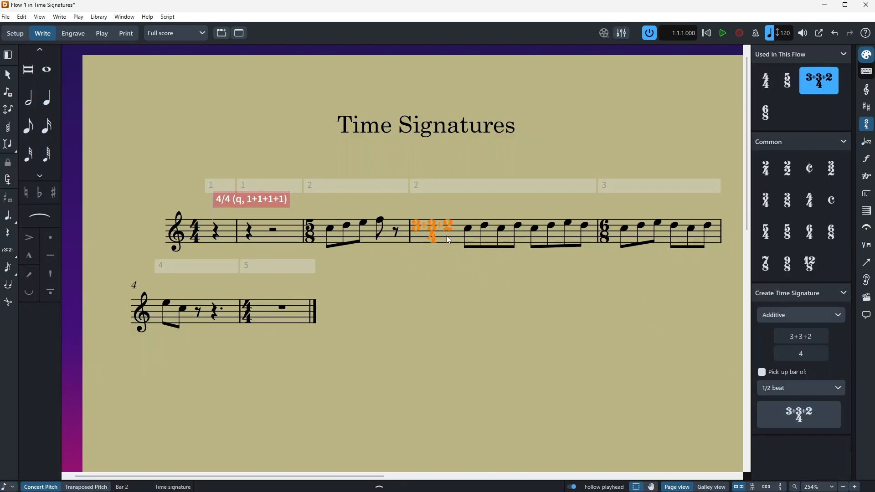
mouse_move(444, 303)
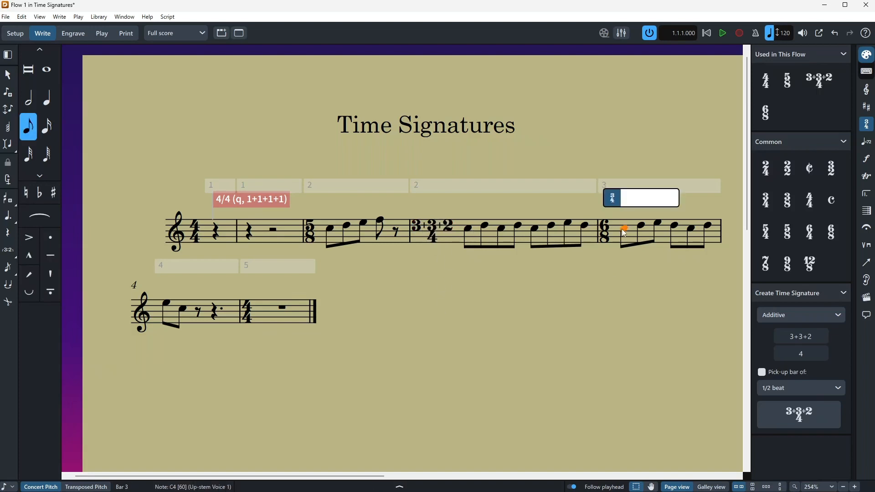
text(2+2+)
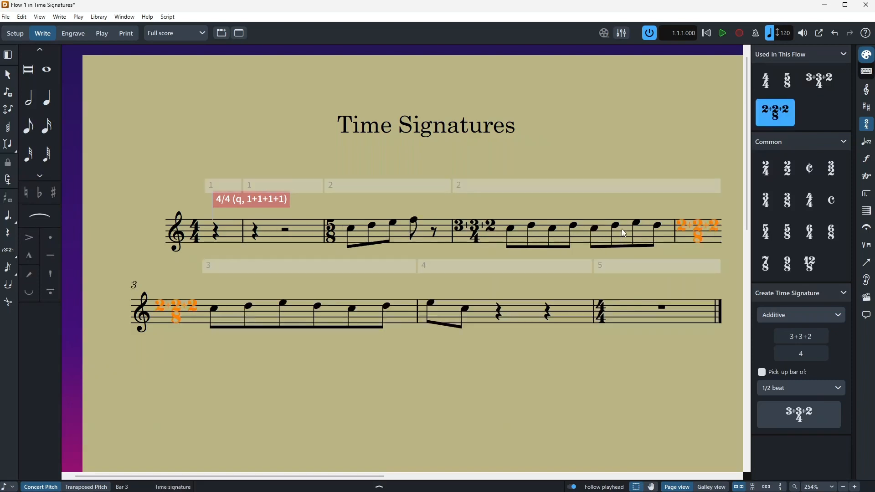
mouse_move(176, 325)
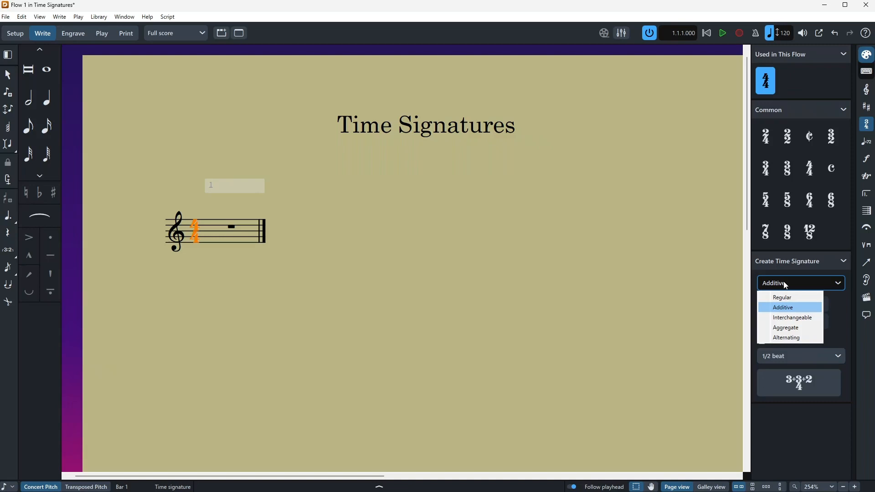
mouse_move(792, 317)
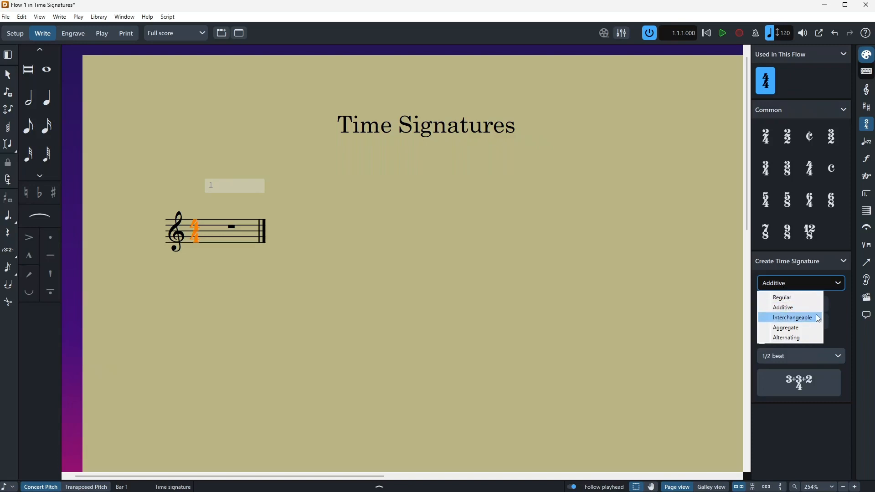
mouse_move(813, 321)
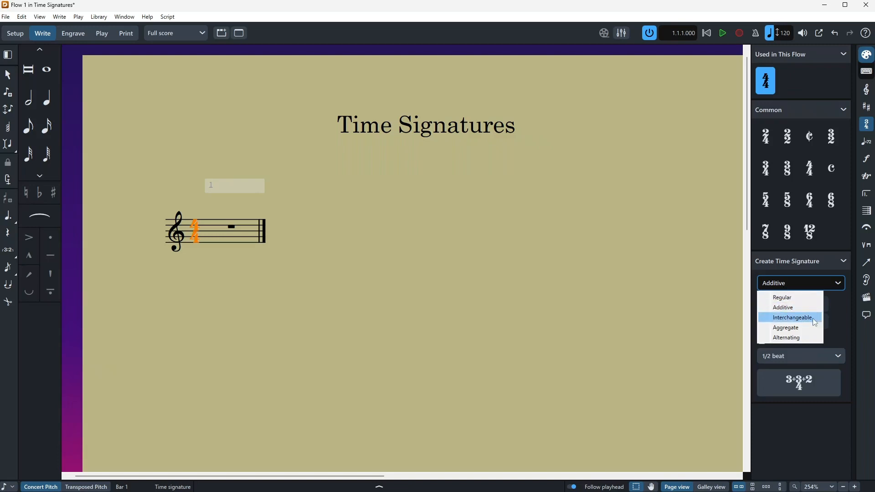
- Choose the Interchangeable type, enter 5/8 alongside 2/4, and insert 2/4=5/8
click(792, 317)
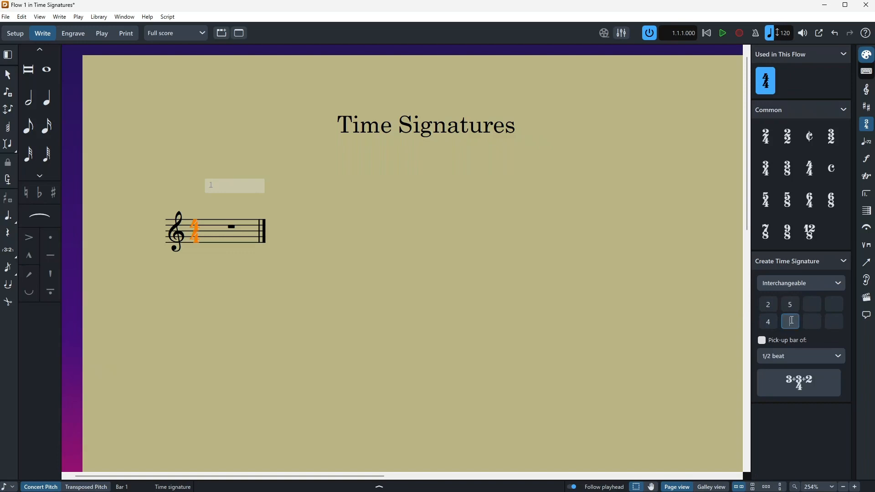
text(8)
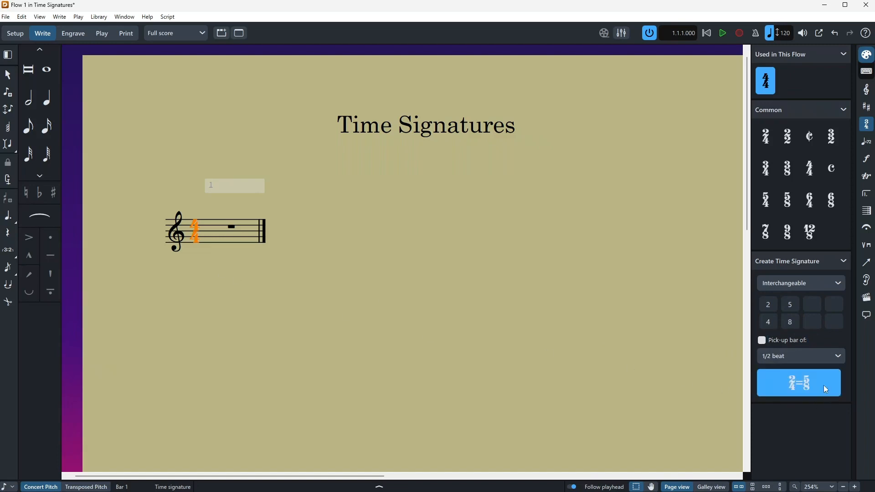
click(799, 383)
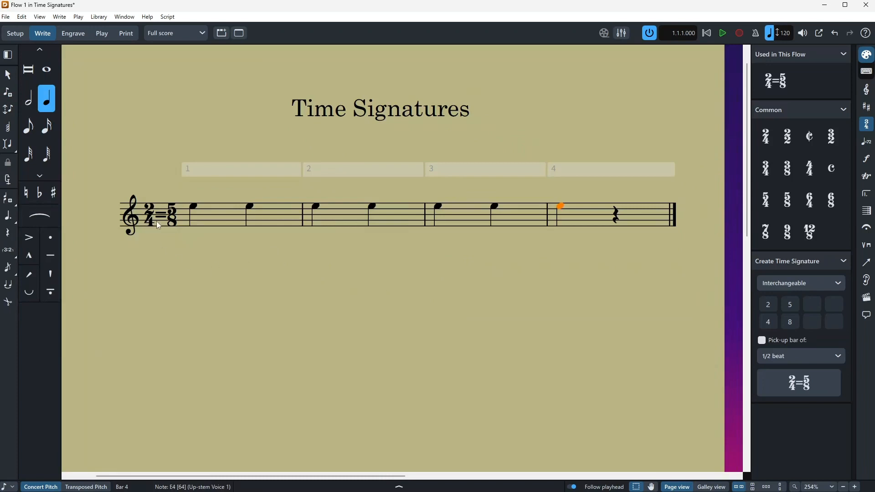
mouse_move(282, 224)
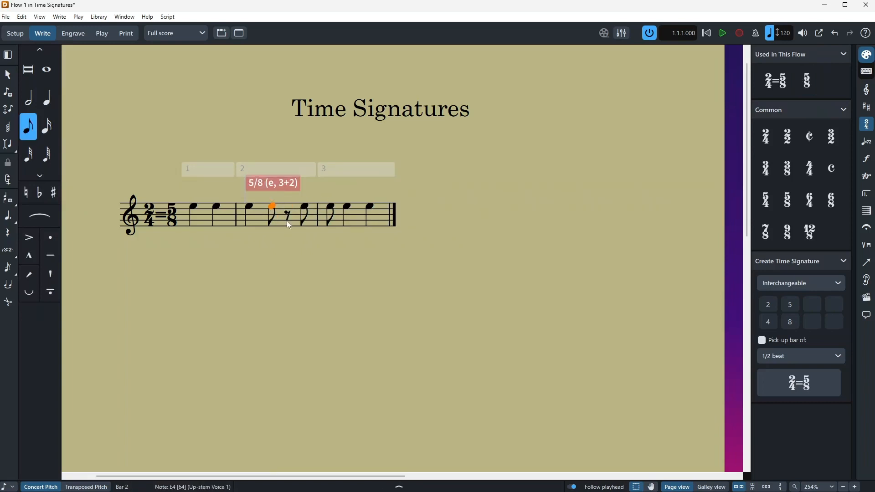
- Place a note in the 5/8 bar in note input
click(46, 126)
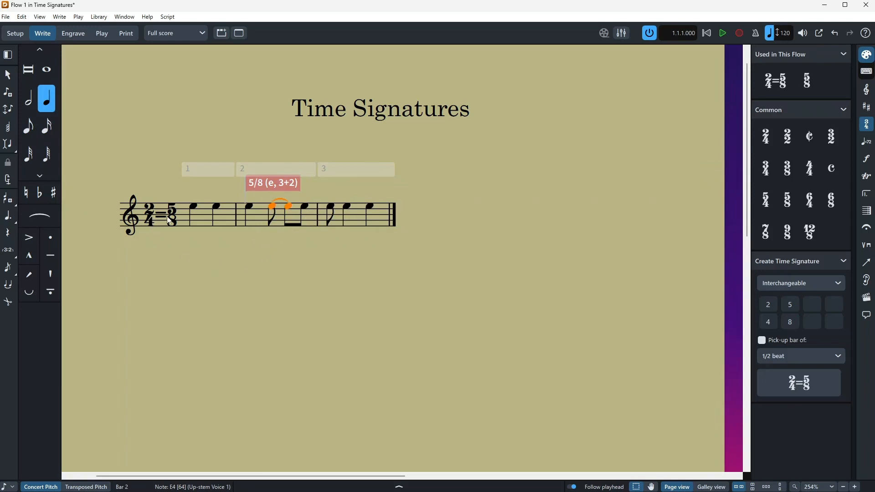
mouse_move(231, 217)
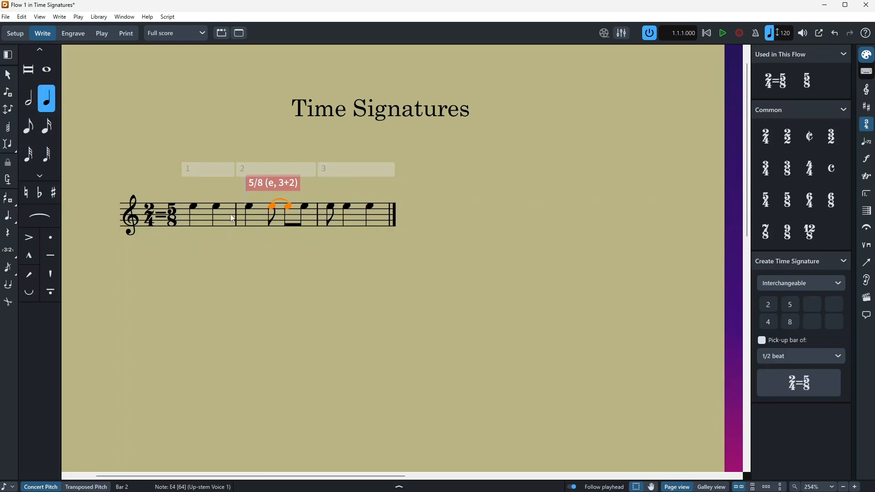
mouse_move(252, 219)
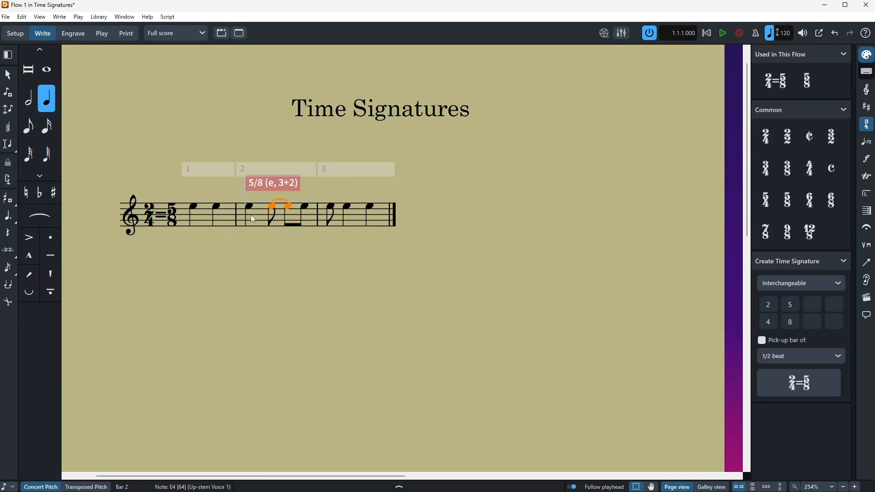
mouse_move(425, 220)
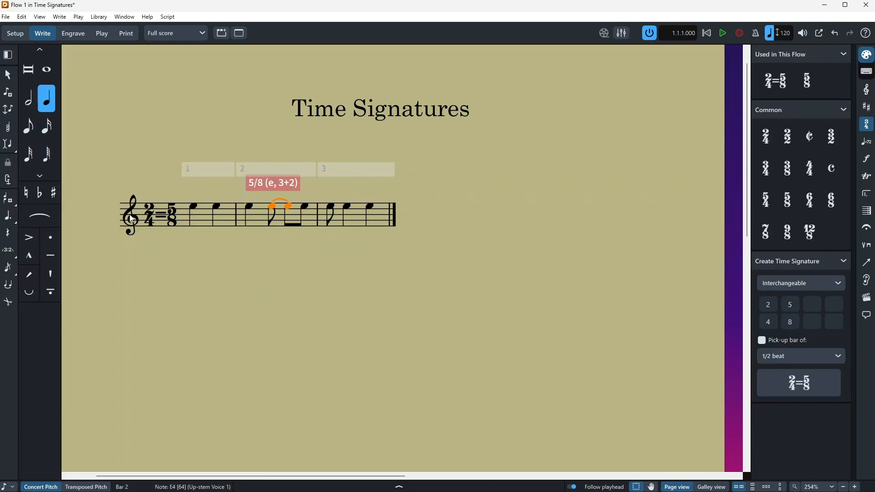
mouse_move(157, 239)
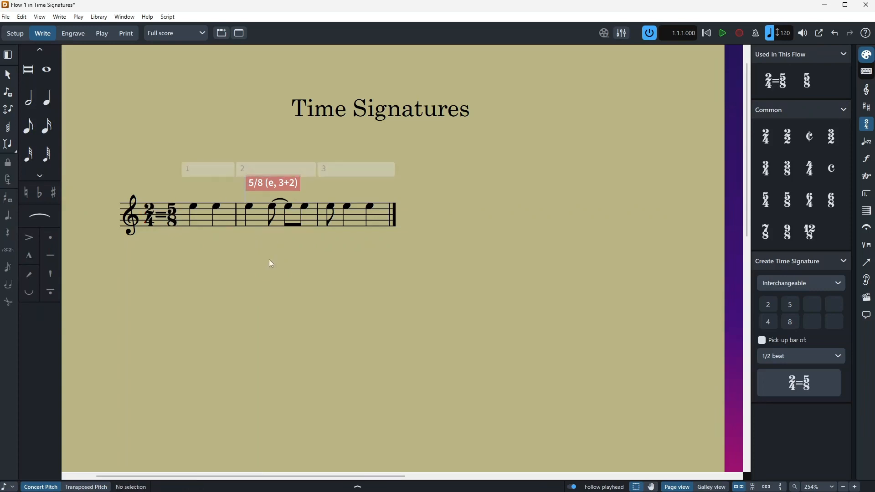
mouse_move(186, 231)
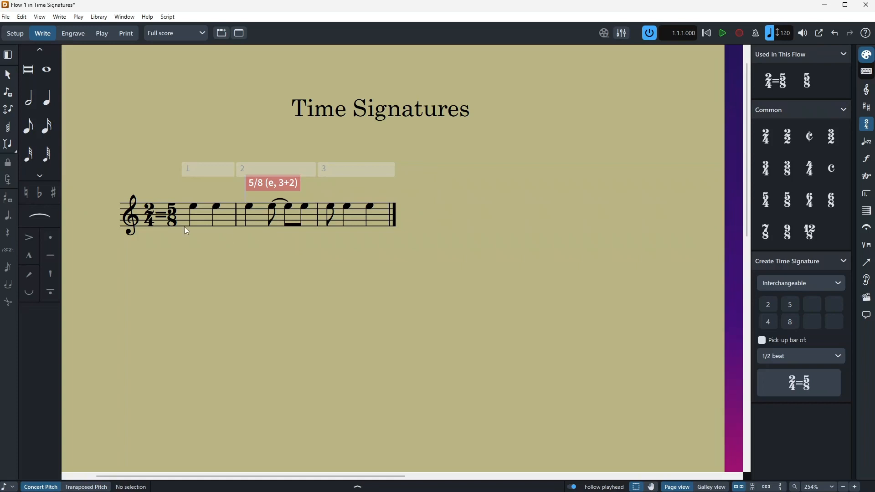
- Change the interchangeable signature's Separator property from = to / and other styles
click(159, 215)
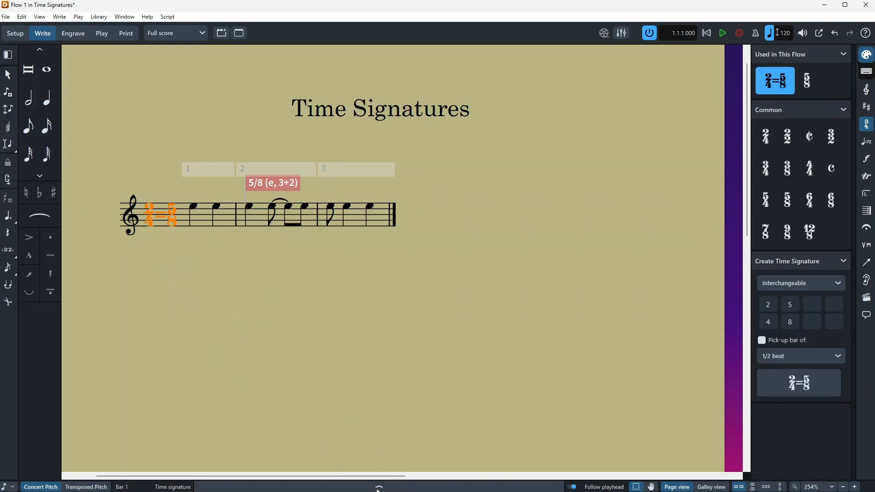
click(379, 490)
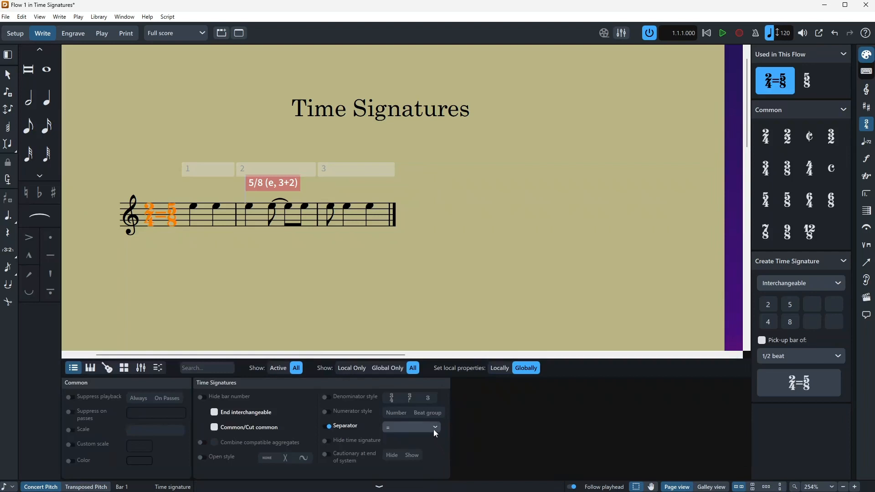
click(435, 426)
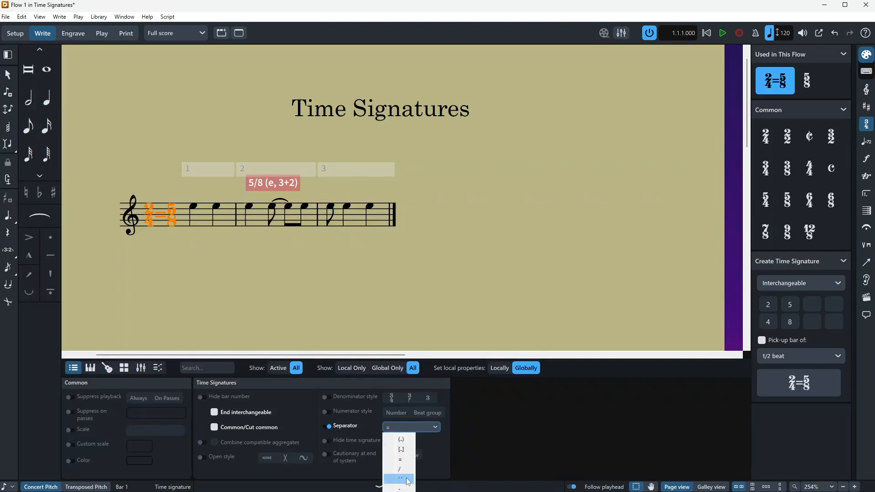
click(401, 468)
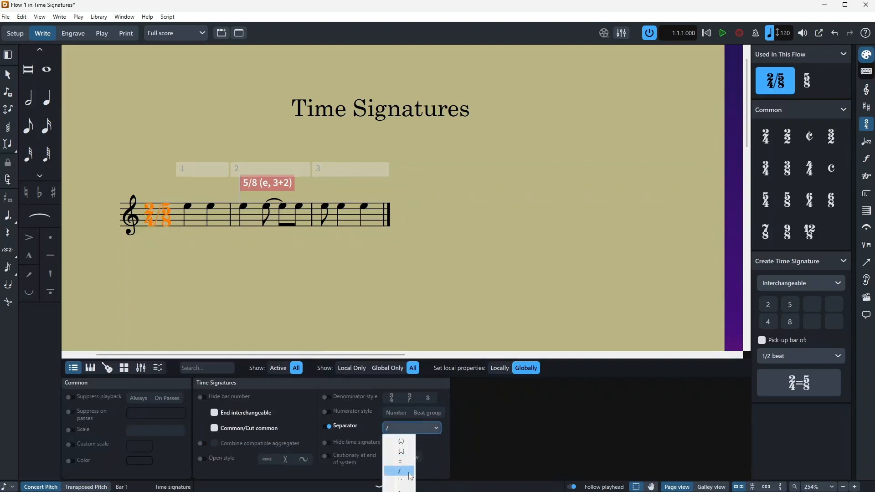
click(400, 442)
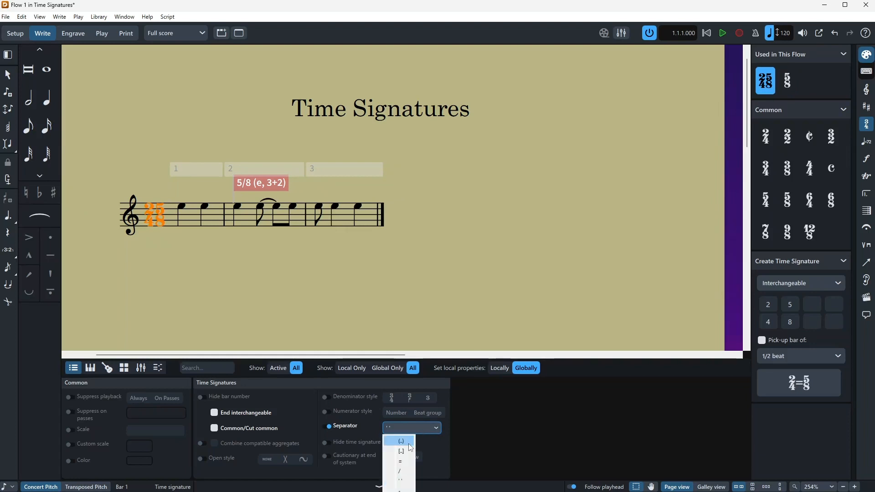
click(401, 441)
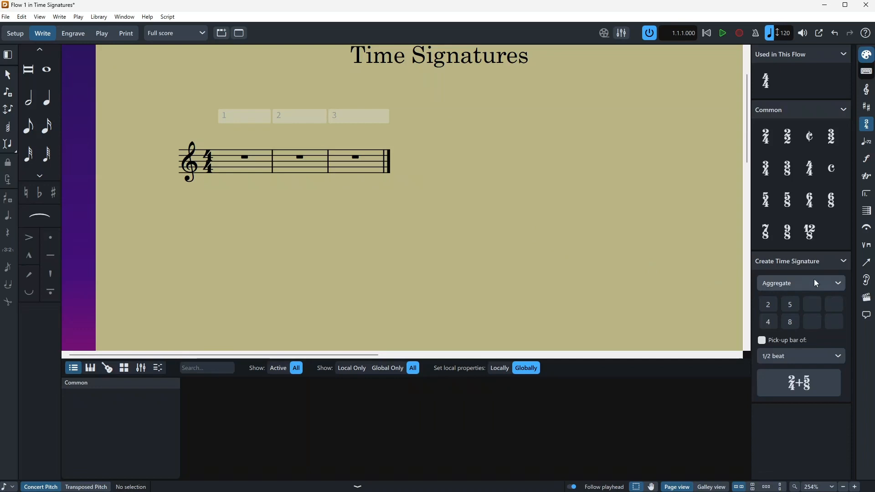
- Pick the Aggregate type, select the 4/4, and apply 2/4+5/8
click(801, 283)
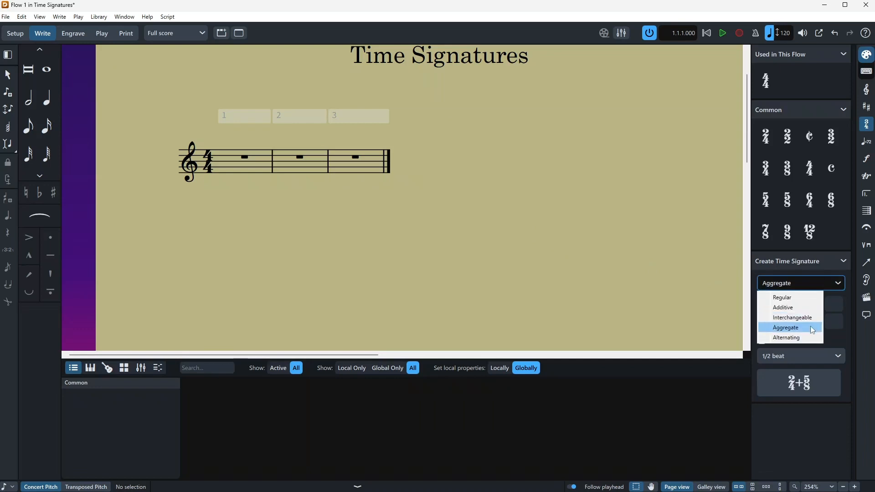
click(785, 327)
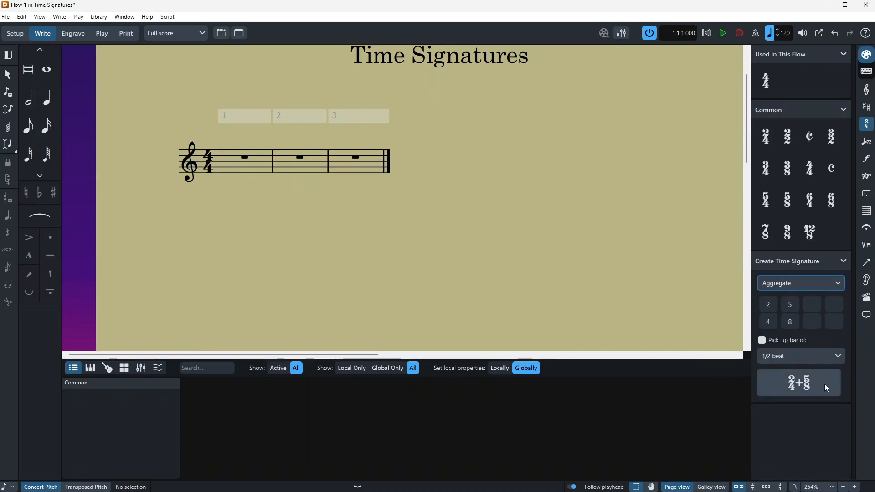
click(208, 161)
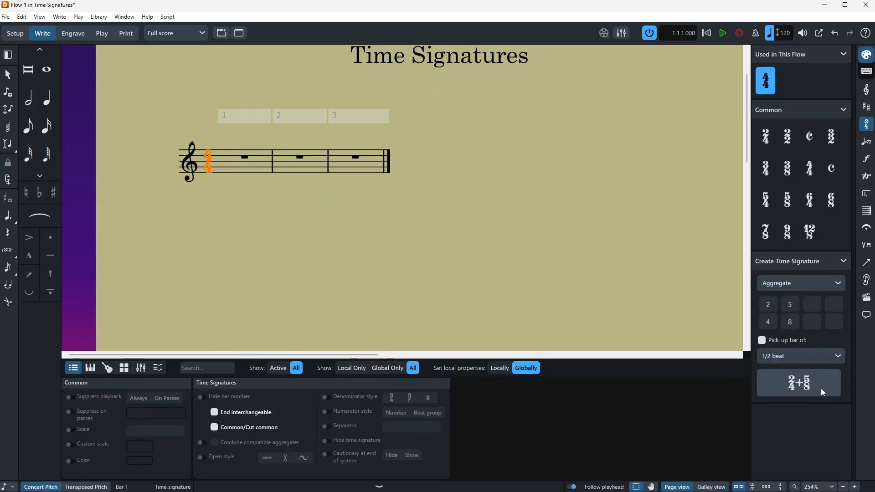
click(799, 383)
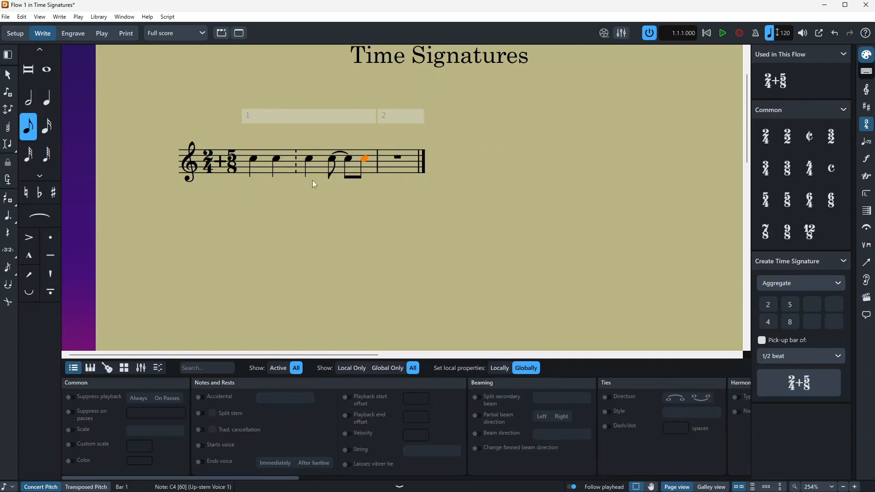
mouse_move(273, 189)
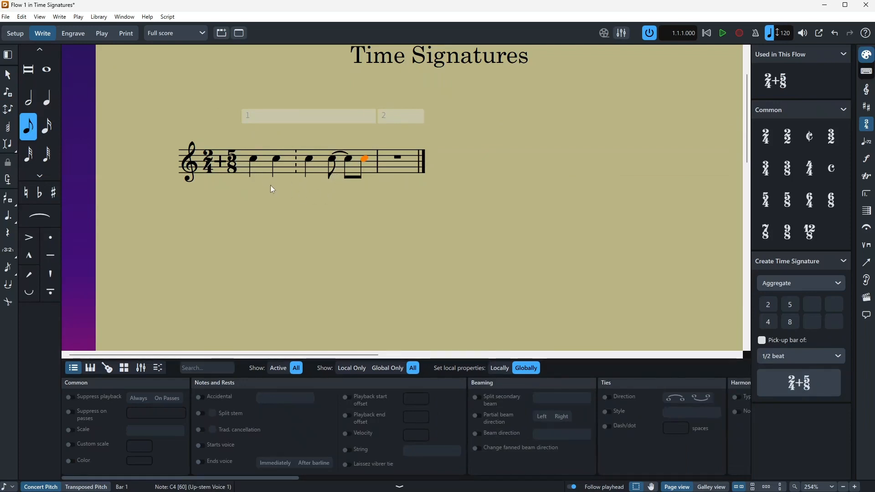
mouse_move(264, 189)
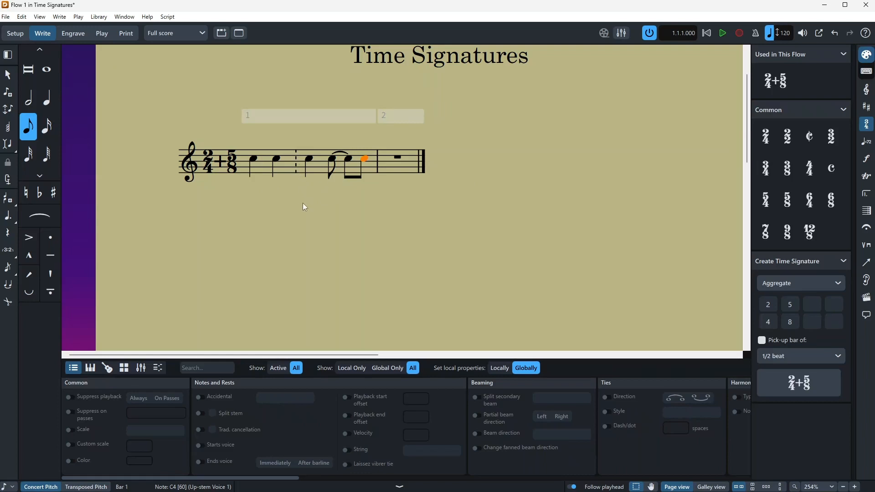
mouse_move(298, 182)
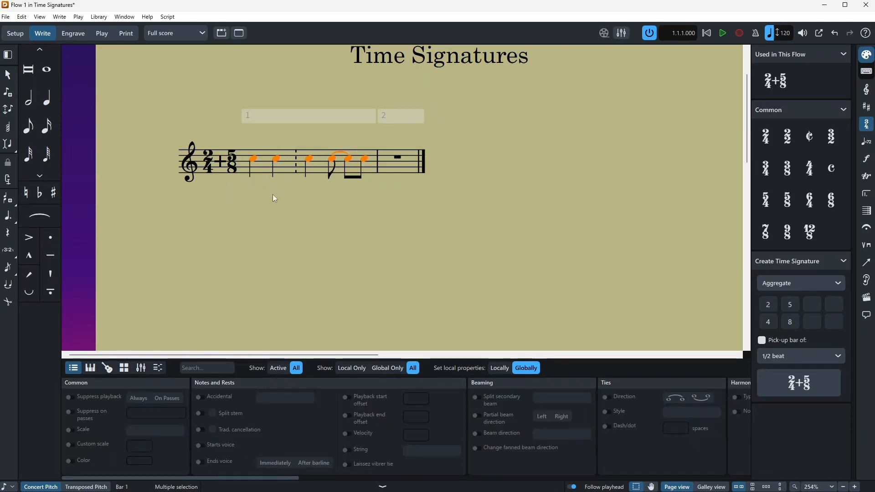
- Set the time signature type to Alternating, then click into the score
click(801, 283)
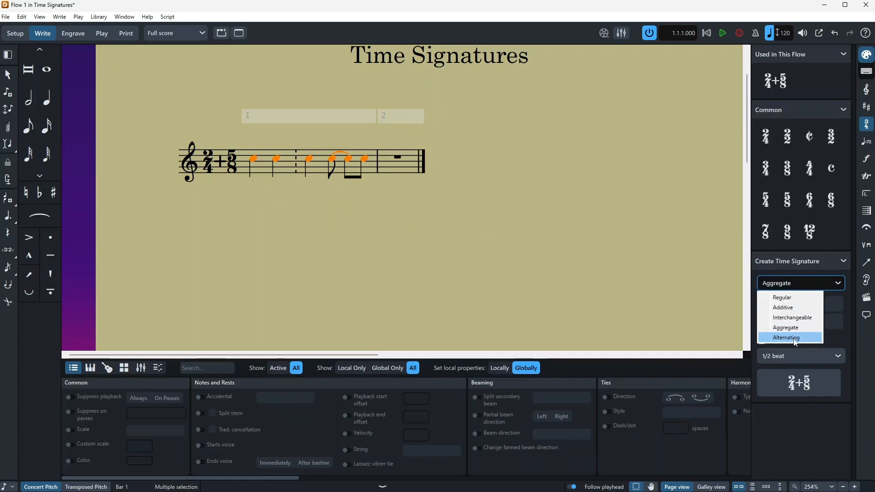
click(785, 338)
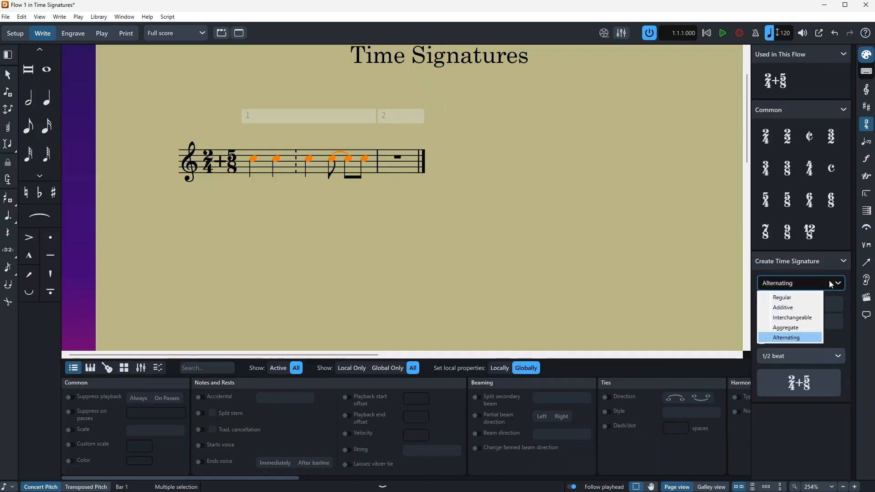
click(785, 337)
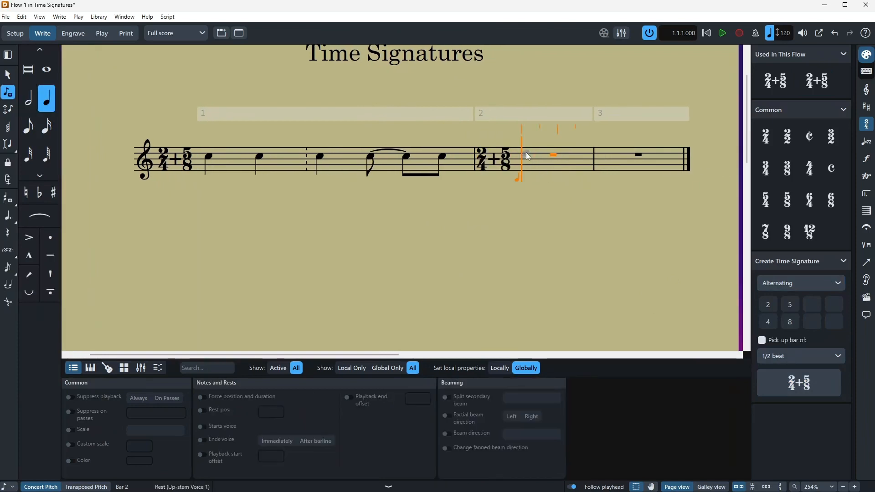
click(554, 154)
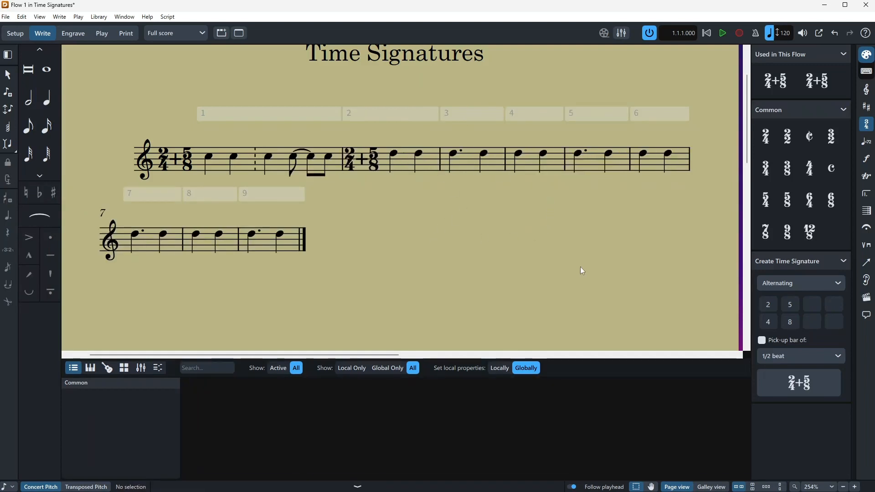
- Turn on Hide bar number for the alternating 2/4+5/8 signature in bar 2
click(361, 159)
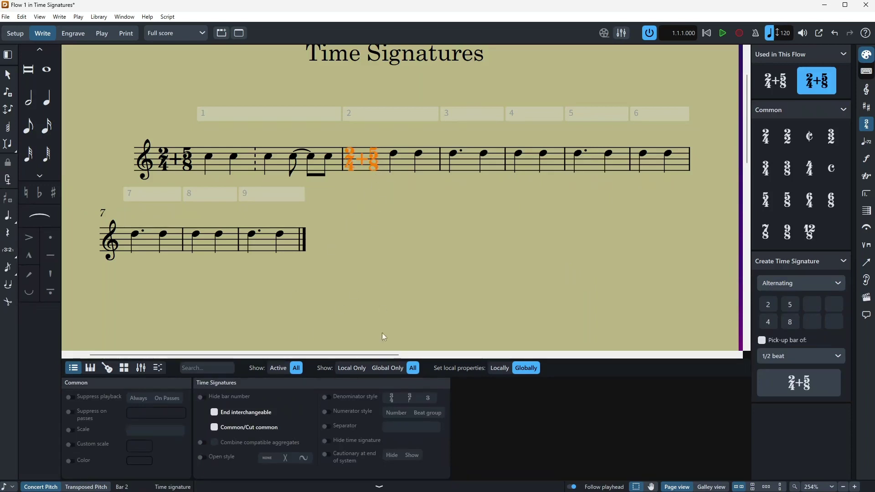
mouse_move(256, 462)
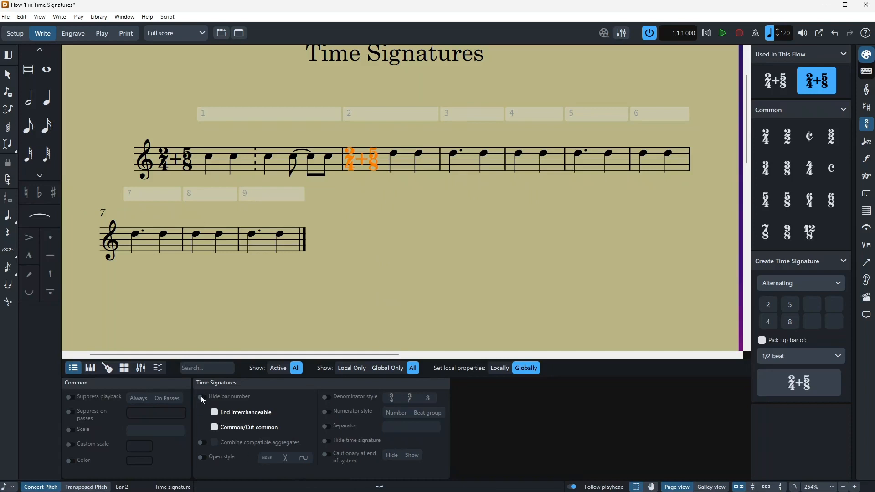
click(203, 397)
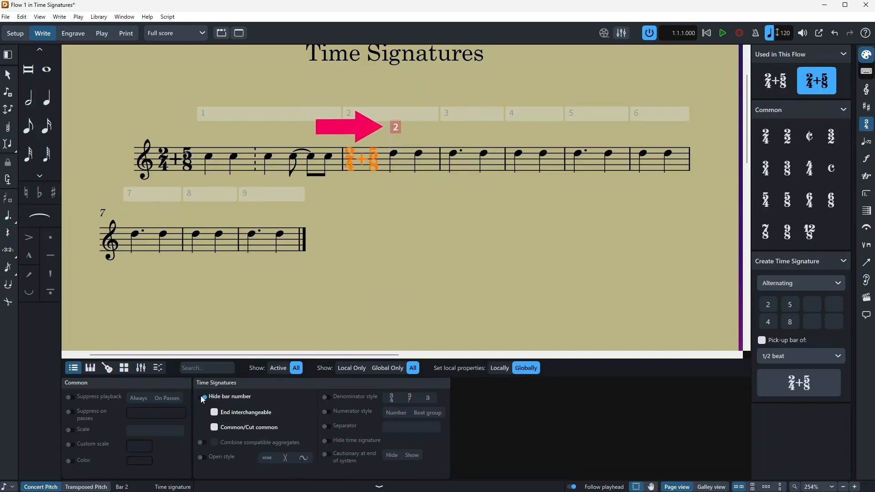
click(204, 396)
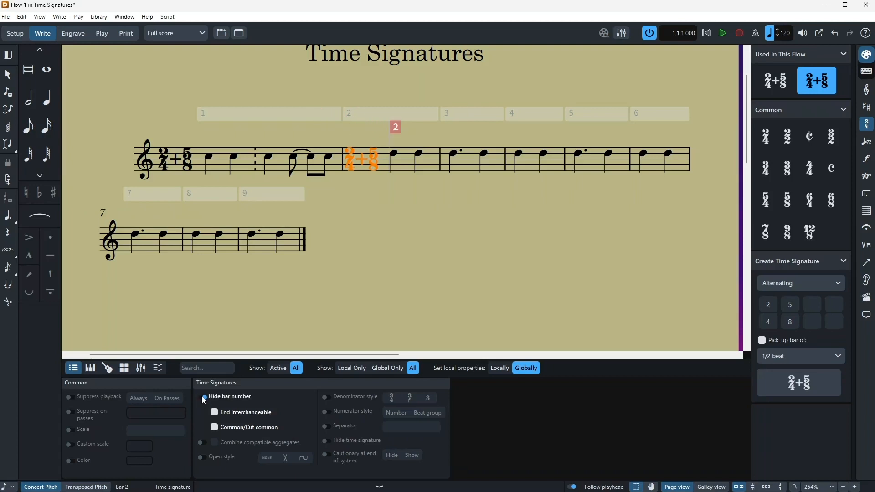
click(203, 396)
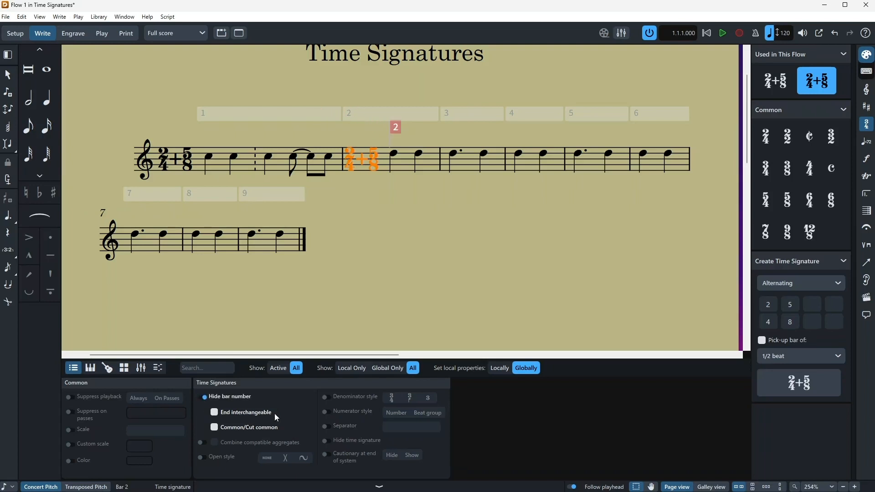
mouse_move(272, 433)
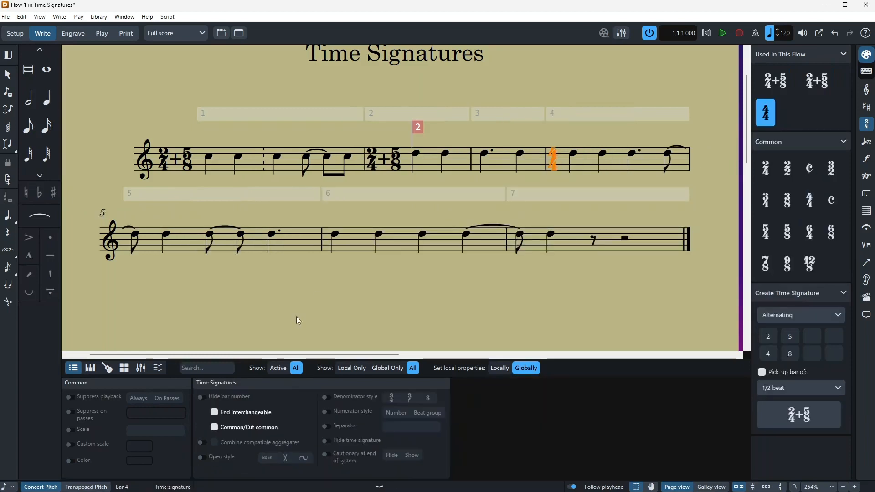
- Reselect the alternating 2/4+5/8 time signature in bar 2
click(214, 427)
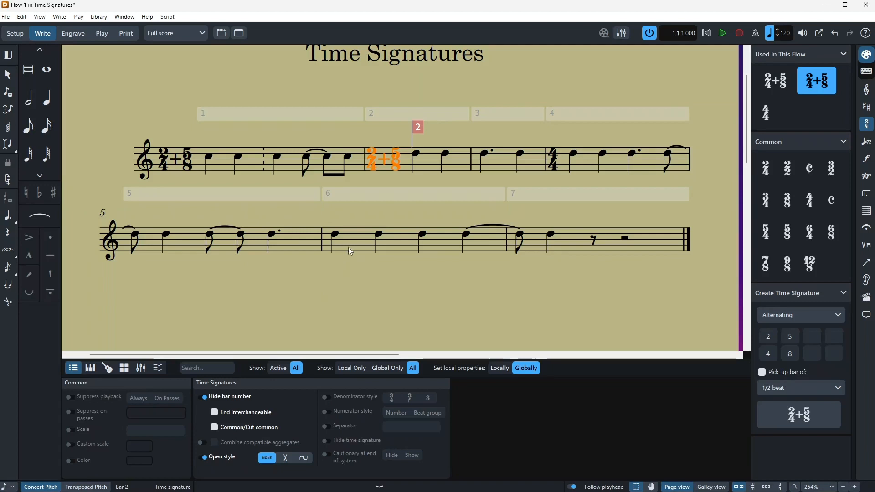
mouse_move(335, 235)
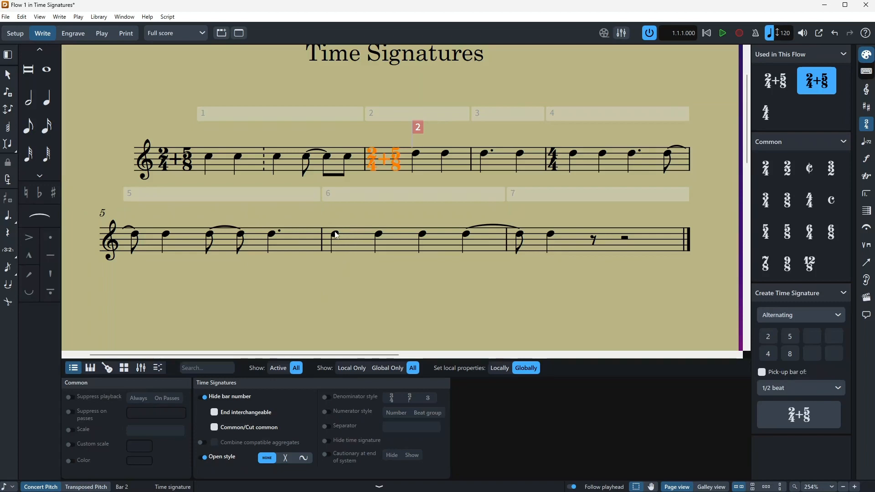
mouse_move(358, 247)
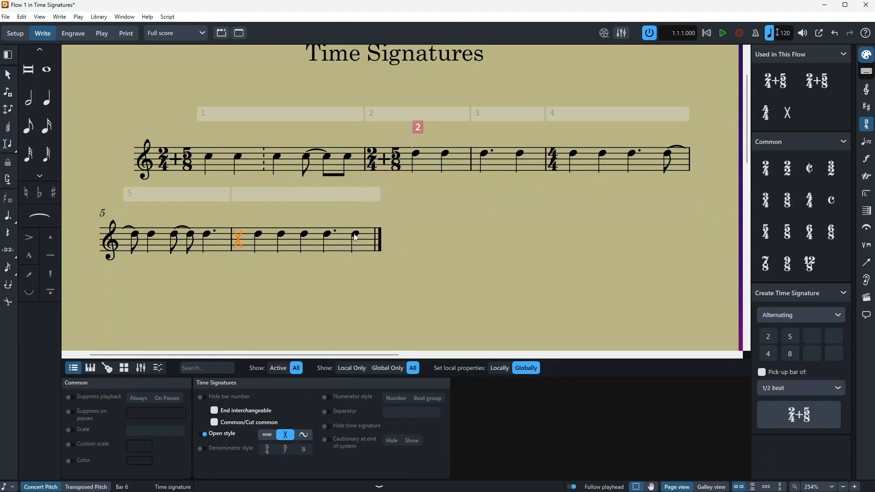
mouse_move(360, 234)
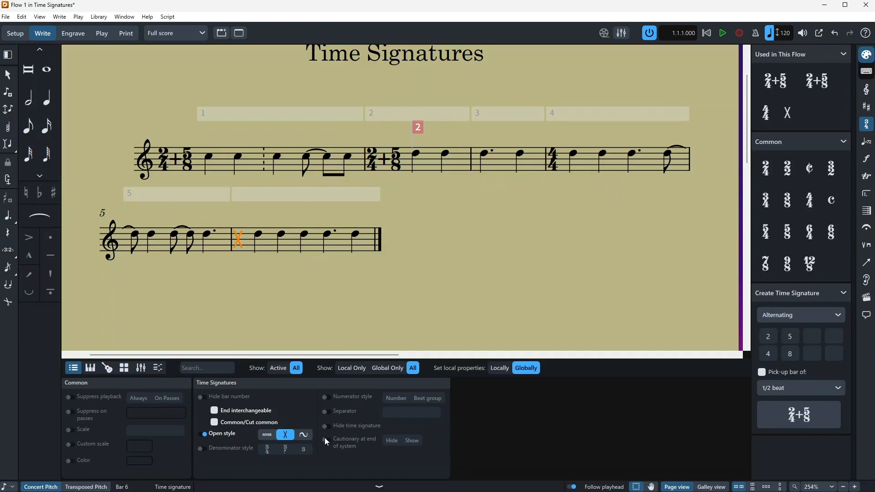
- Try tilde and X open-meter styles, then set the bar 6 open meter to None
click(303, 434)
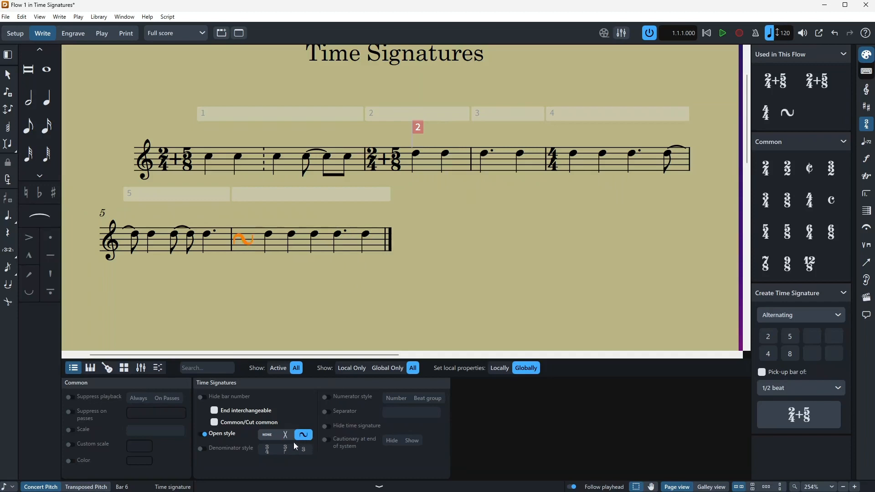
click(284, 434)
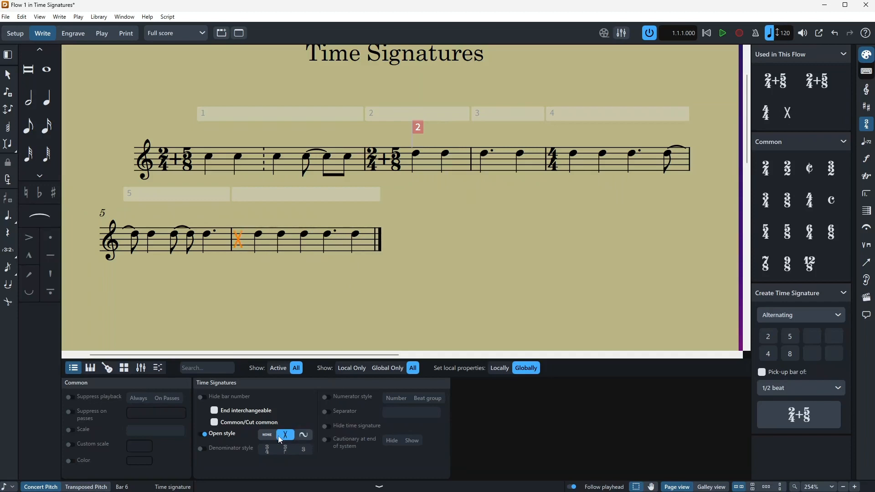
click(266, 435)
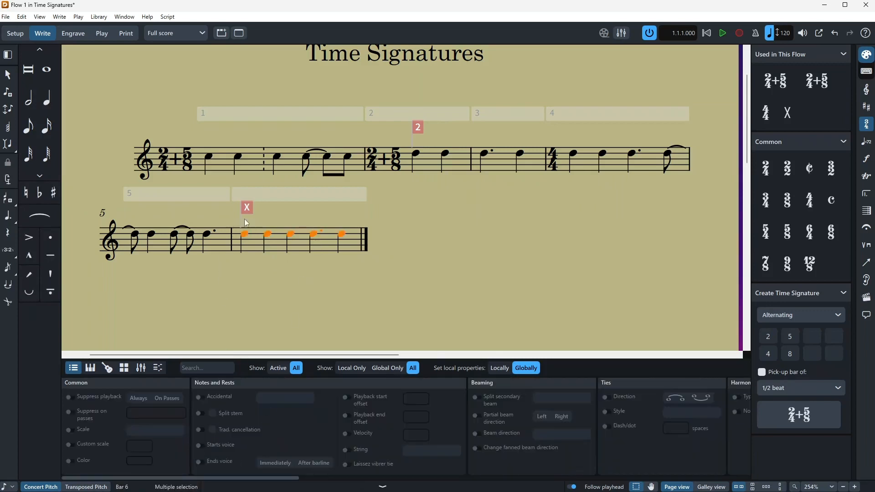
- Deselect the bar 6 notes and select the hidden open-meter signpost to check it
click(239, 254)
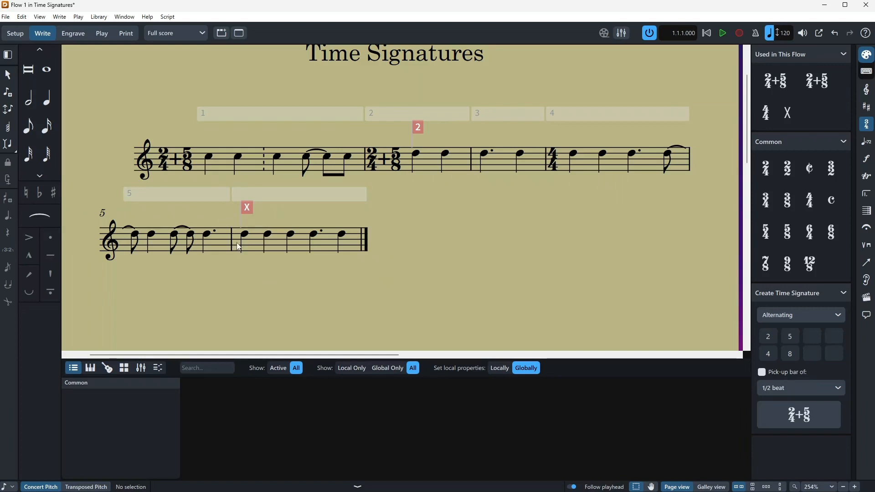
mouse_move(248, 210)
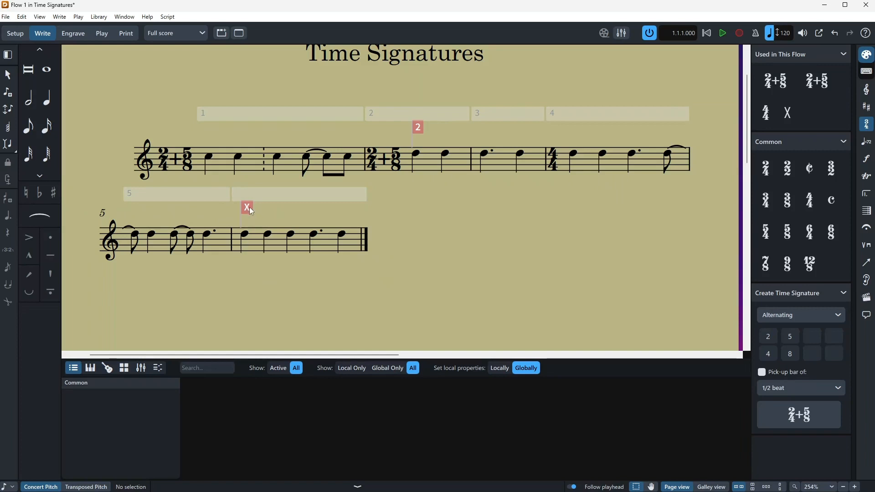
click(246, 208)
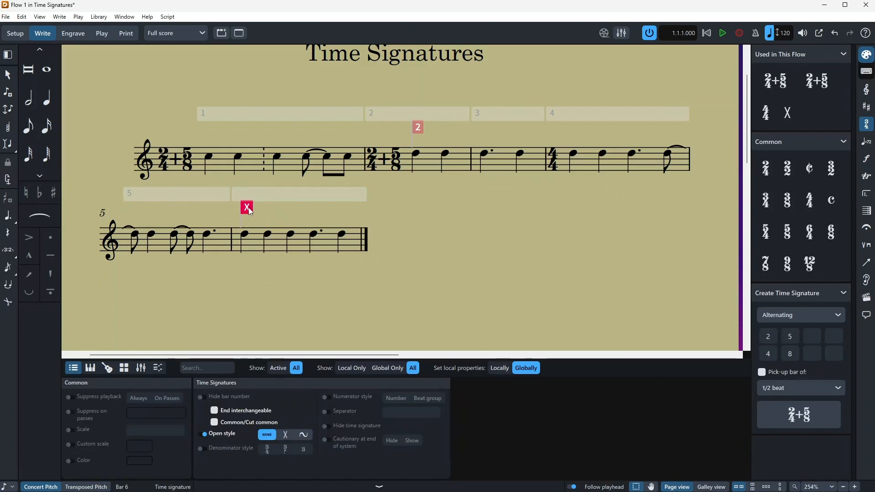
mouse_move(212, 457)
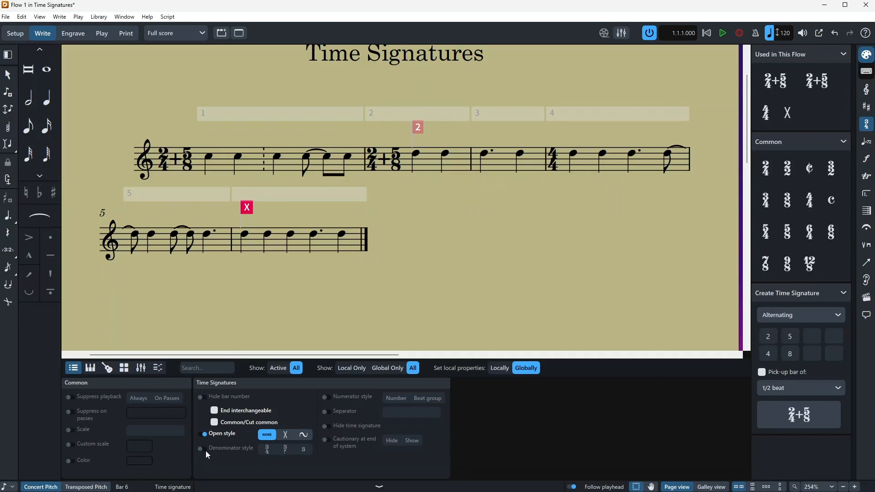
click(174, 157)
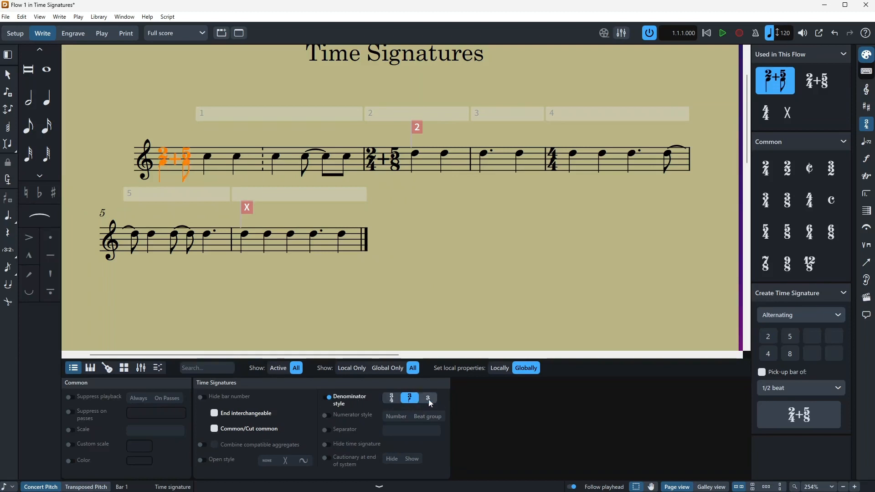
- Apply a custom denominator style, then switch numerators from beat group back to Number
click(390, 397)
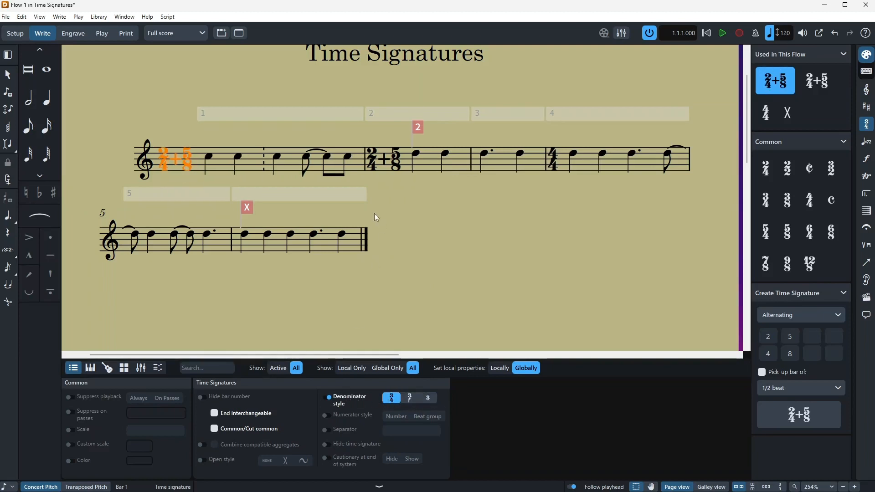
mouse_move(302, 171)
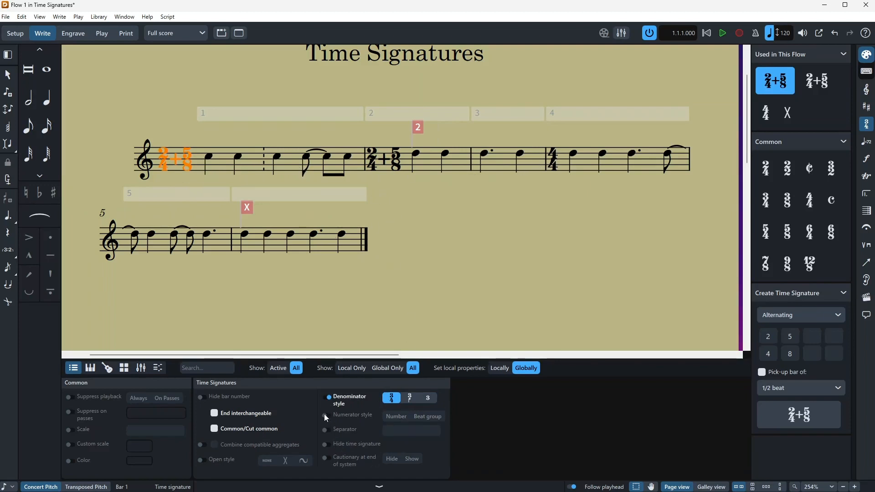
click(426, 416)
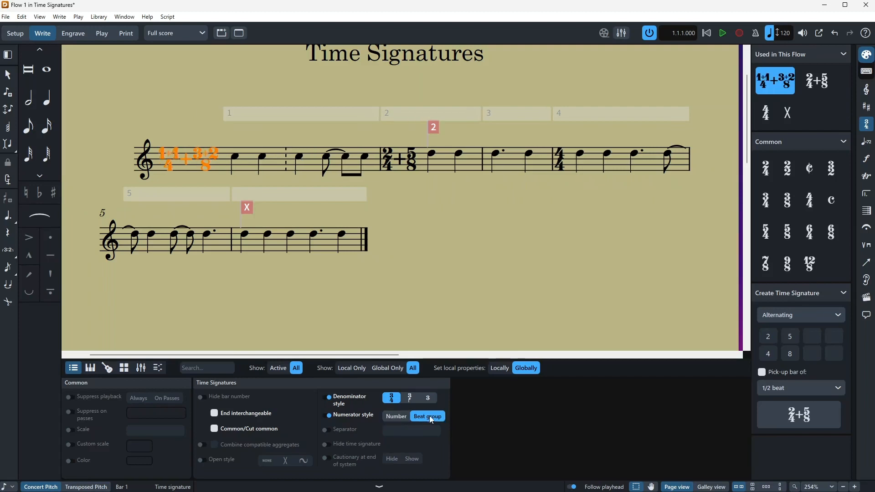
click(396, 416)
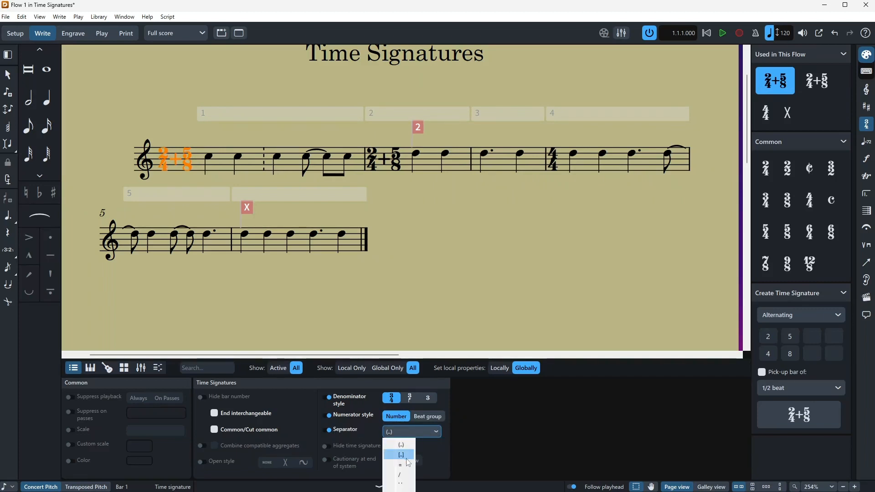
- Preview an equals-sign separator, pick another separator style, and deselect to view
click(401, 465)
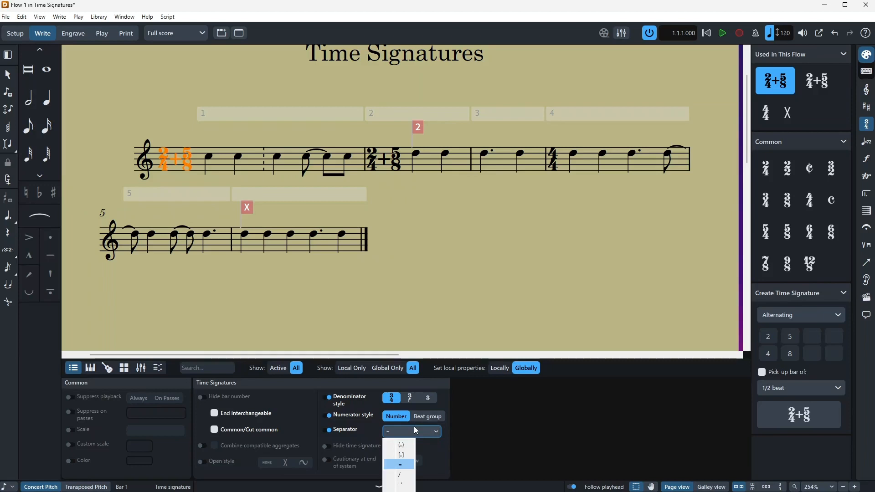
click(402, 473)
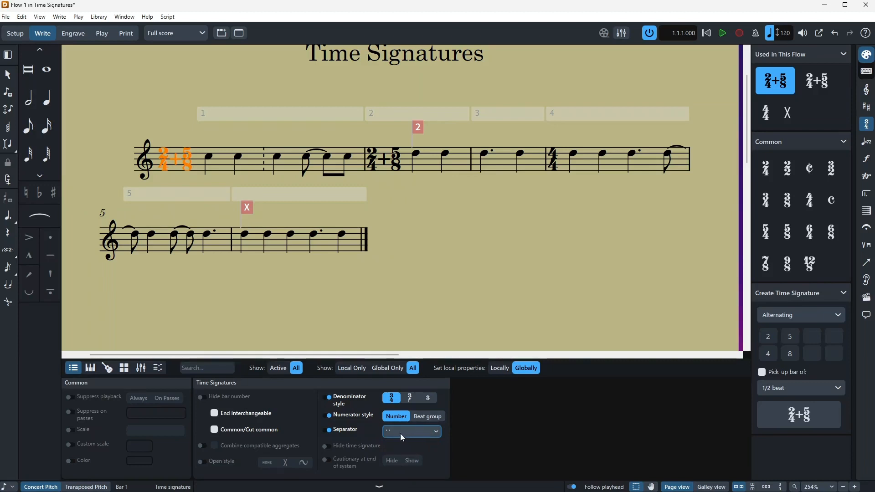
click(435, 431)
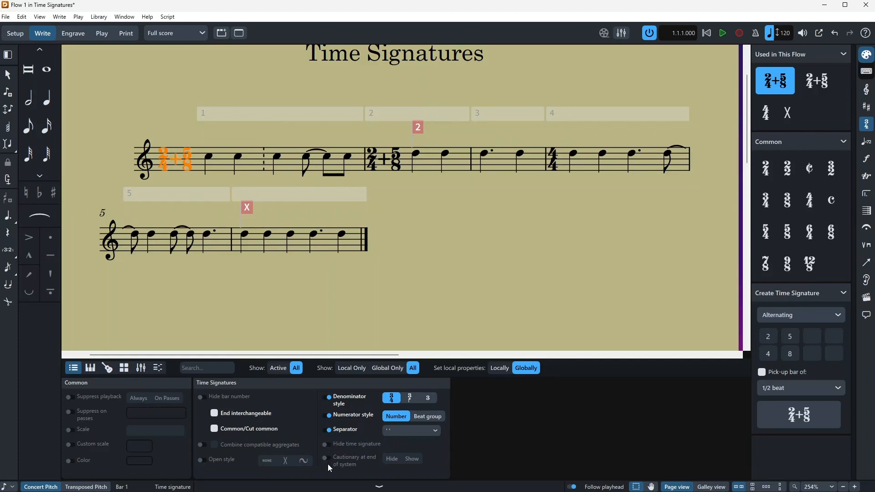
mouse_move(360, 463)
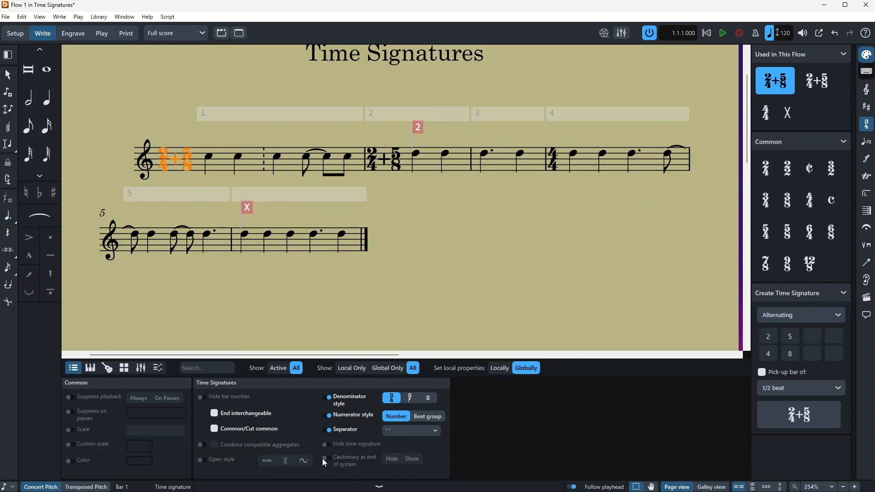
click(447, 220)
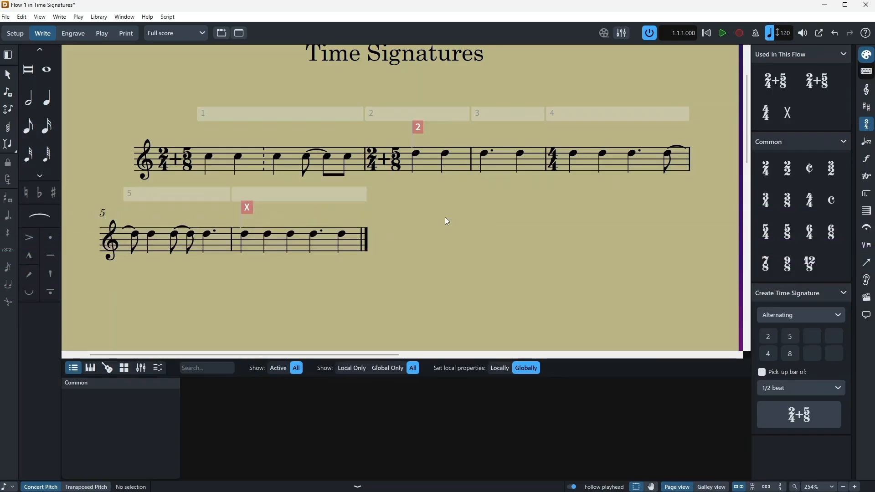